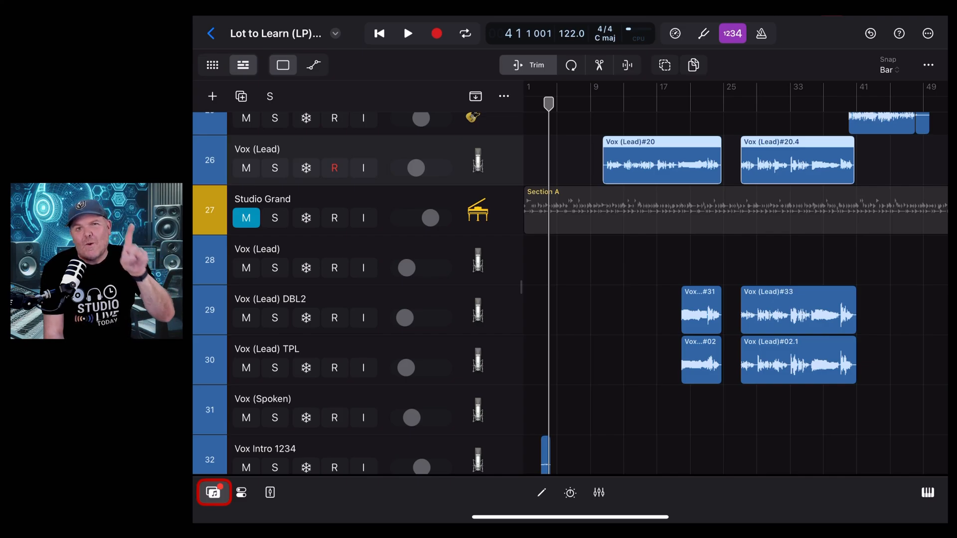
# Step: Open the Browser to view Logic Pro Sounds and the Add Sample Folders option
pyautogui.click(213, 493)
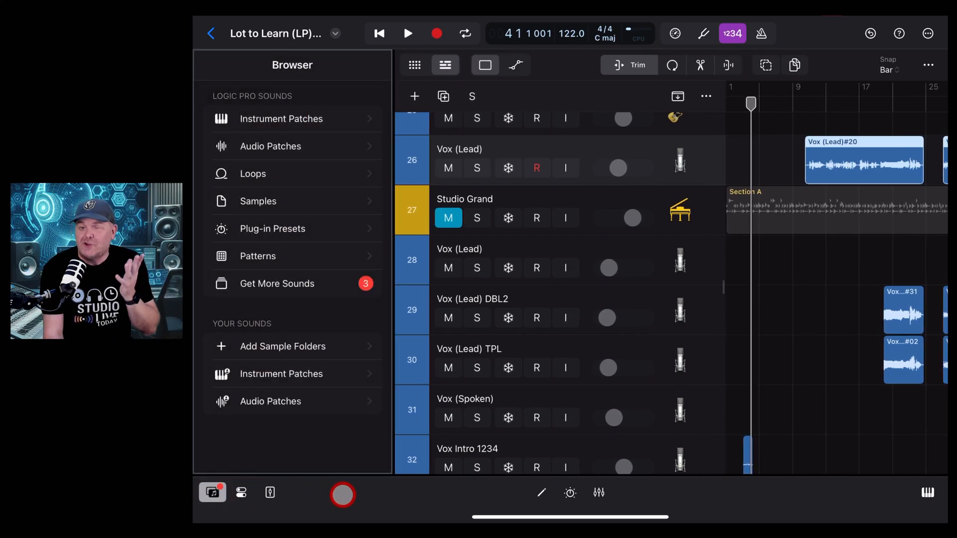
pyautogui.click(569, 493)
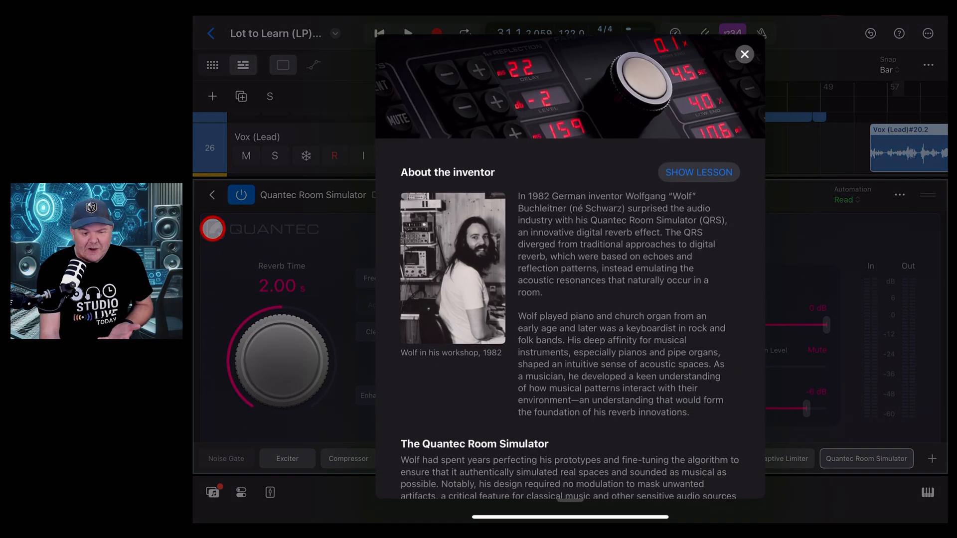
# Step: Read the Quantec Room Simulator inventor article to the end and open its lesson
pyautogui.scroll(-3)
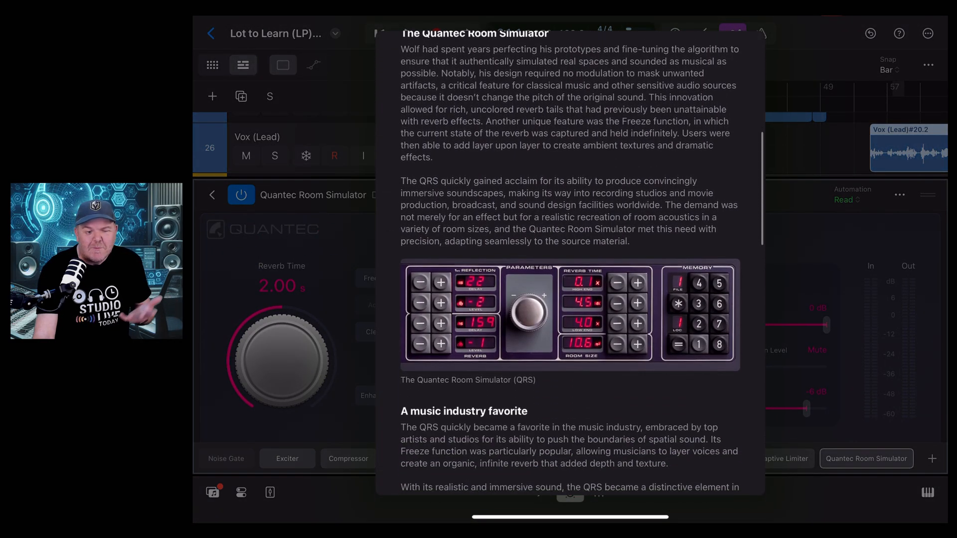
pyautogui.scroll(-3)
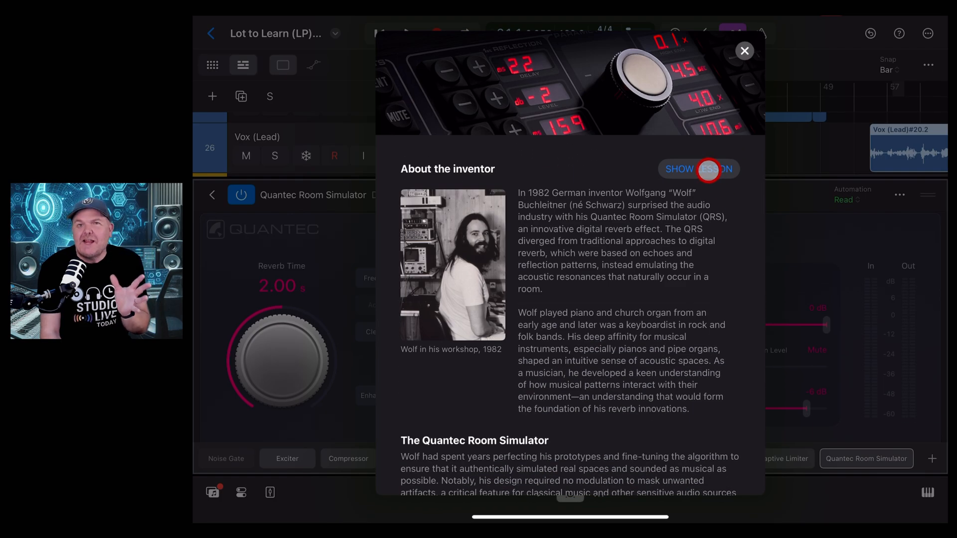
pyautogui.click(745, 51)
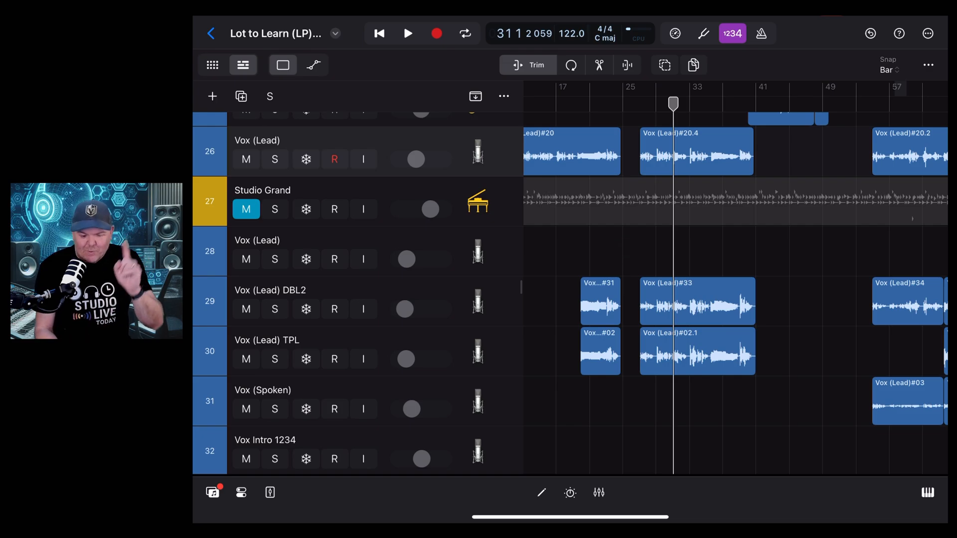
# Step: Insert Reverb > Quantec Room Simulator into the Vox (Lead) track's Audio FX
pyautogui.click(570, 493)
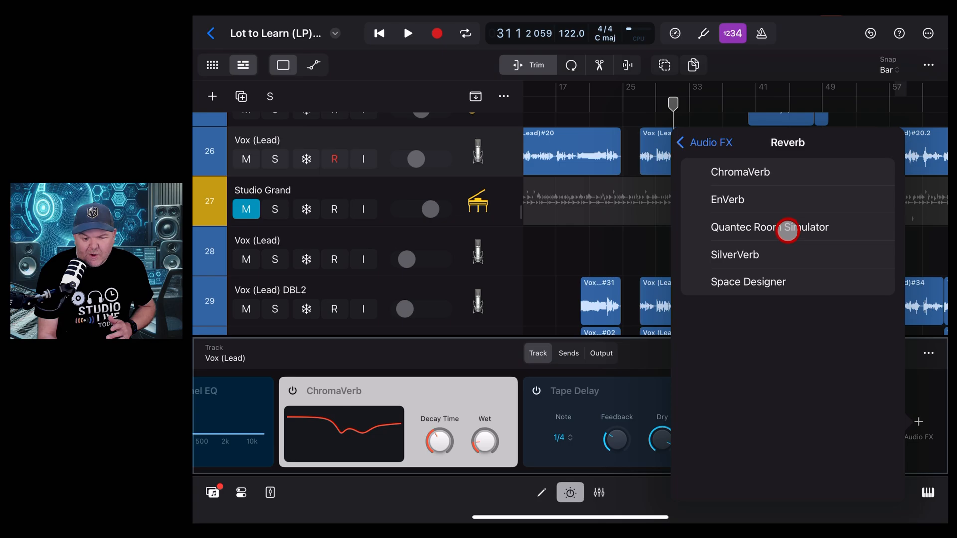
pyautogui.click(787, 227)
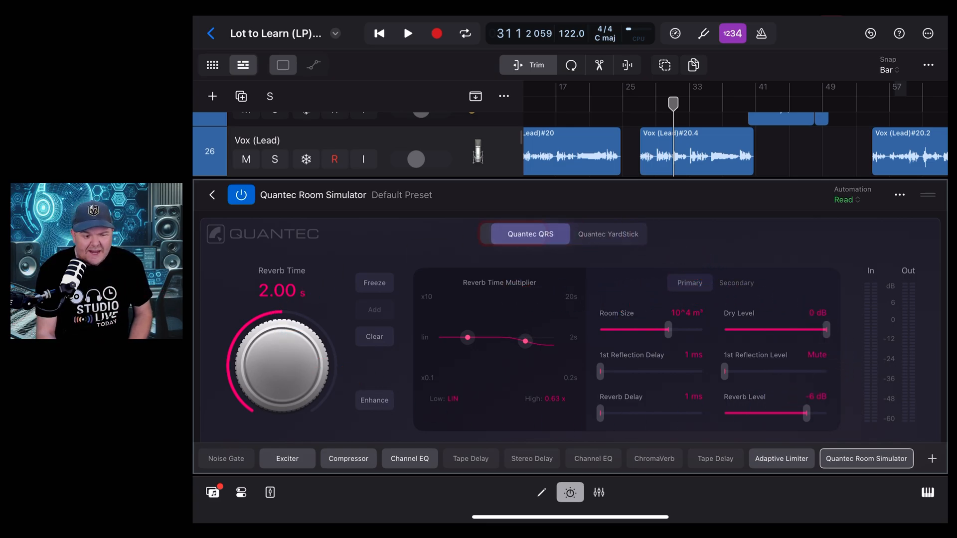
# Step: Solo Vox (Lead) and play it with the Quantec reverb bypassed, then enabled
pyautogui.click(402, 195)
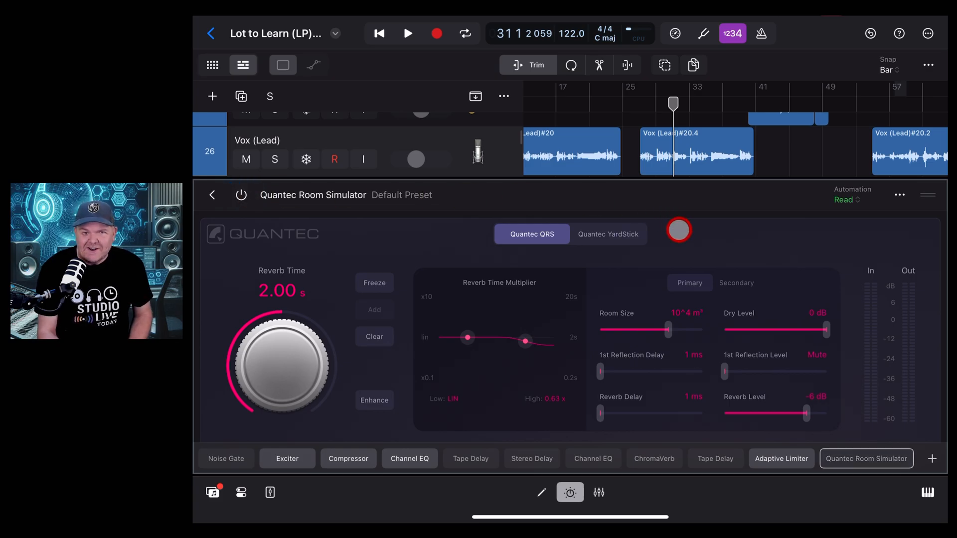
pyautogui.click(408, 33)
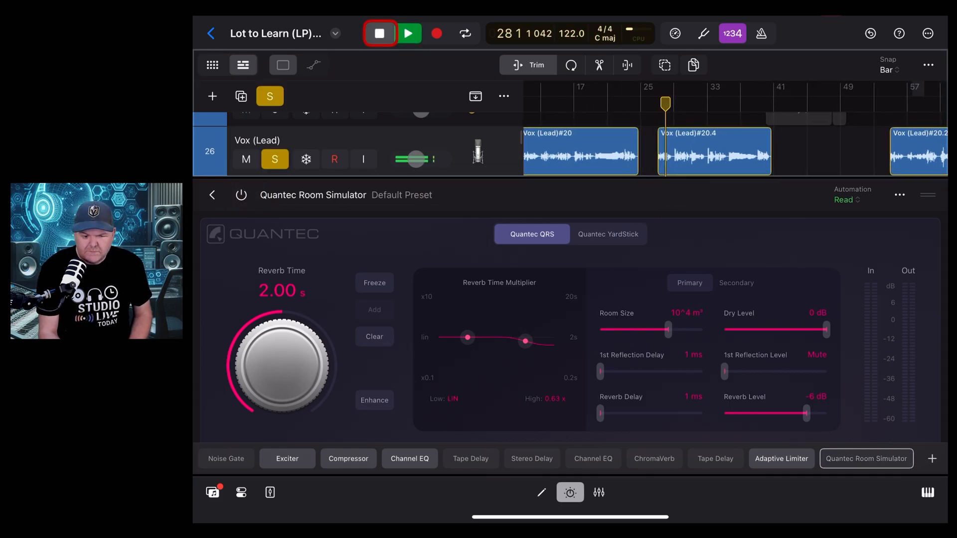
pyautogui.click(409, 33)
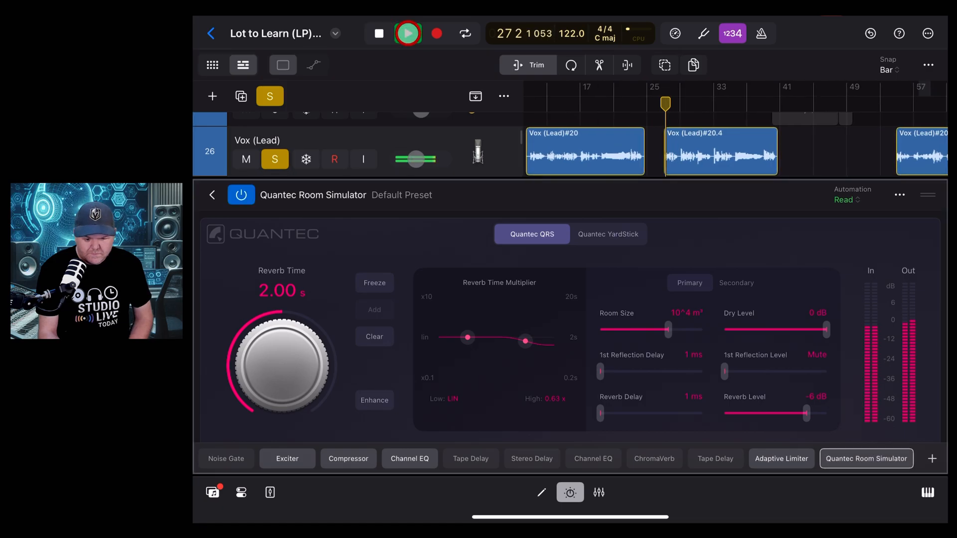
pyautogui.click(409, 33)
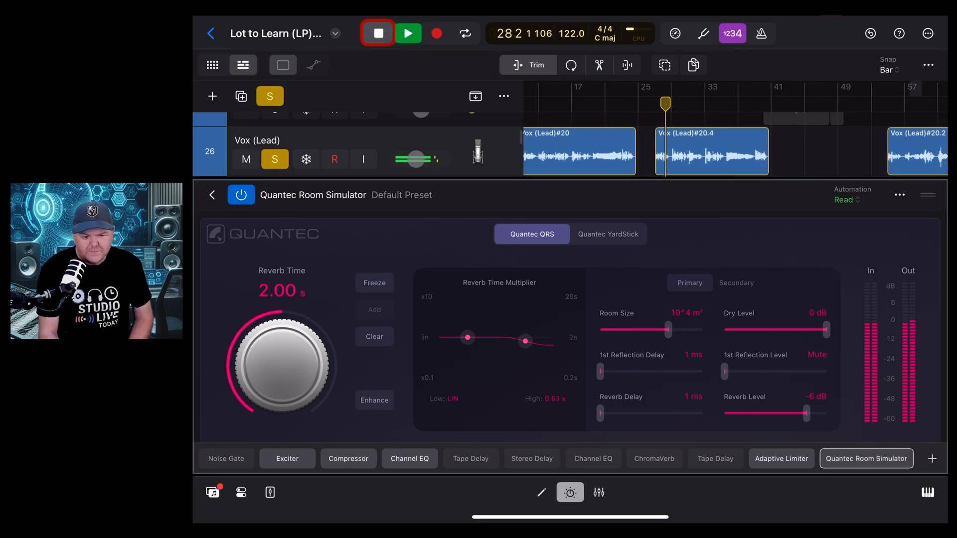
pyautogui.click(379, 33)
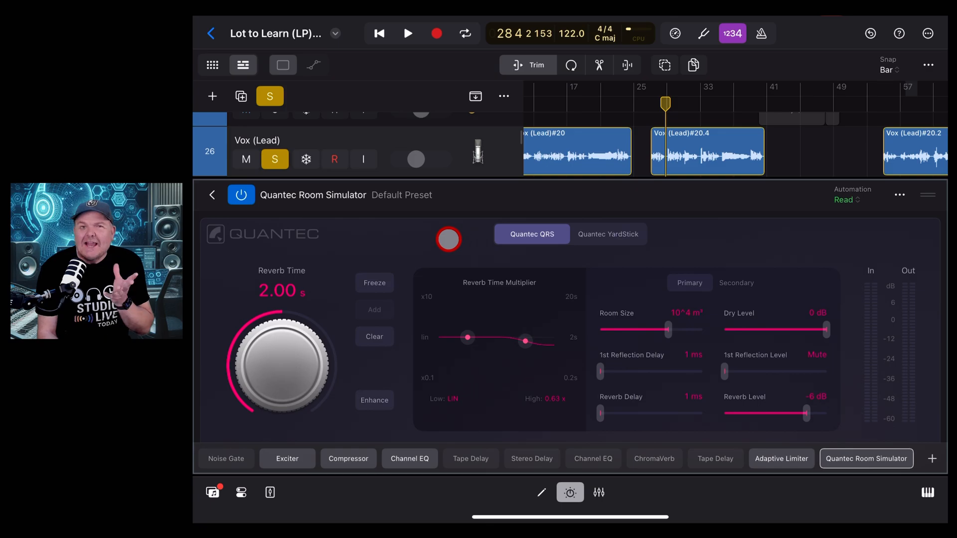
pyautogui.click(402, 195)
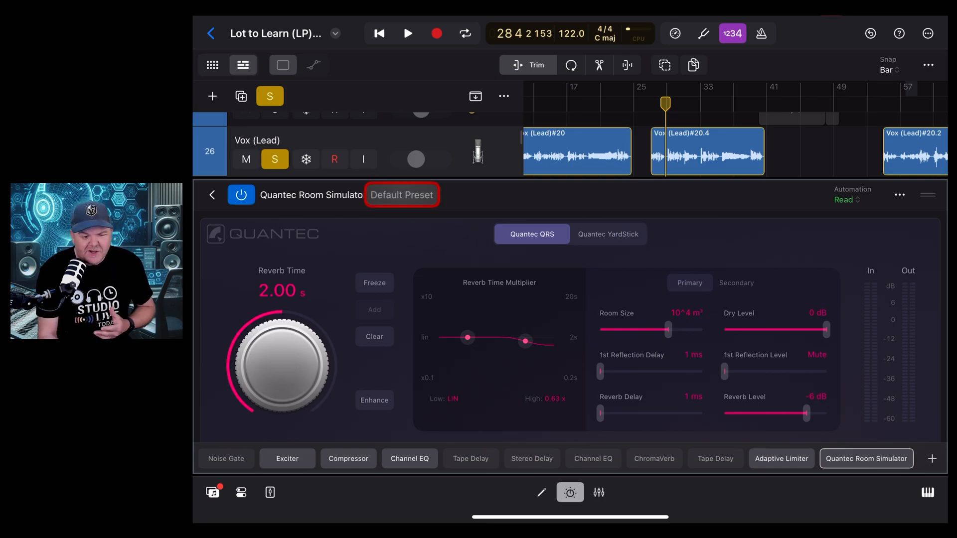
# Step: Audition the Bright Booth small-room and Club medium-room presets on the vocal
pyautogui.click(402, 194)
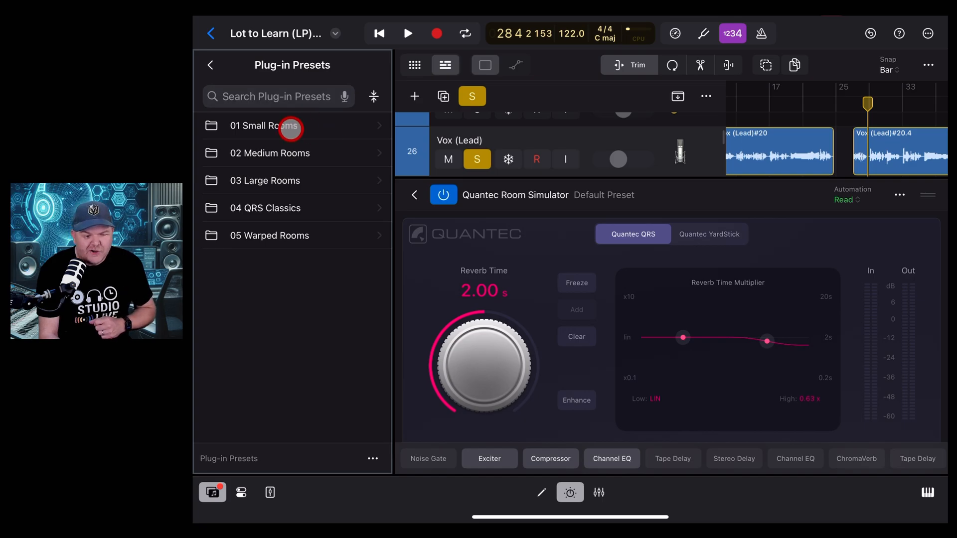
pyautogui.moveTo(308, 174)
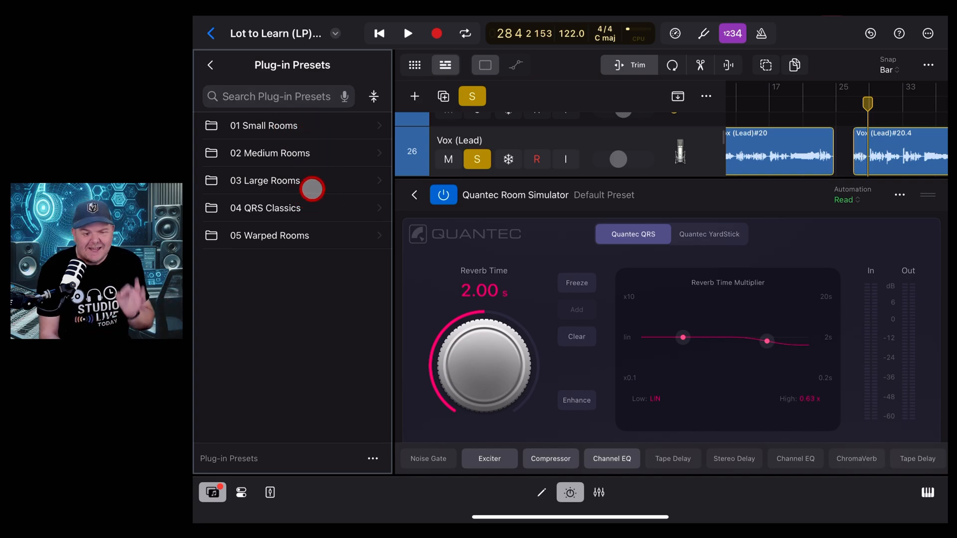
pyautogui.click(263, 126)
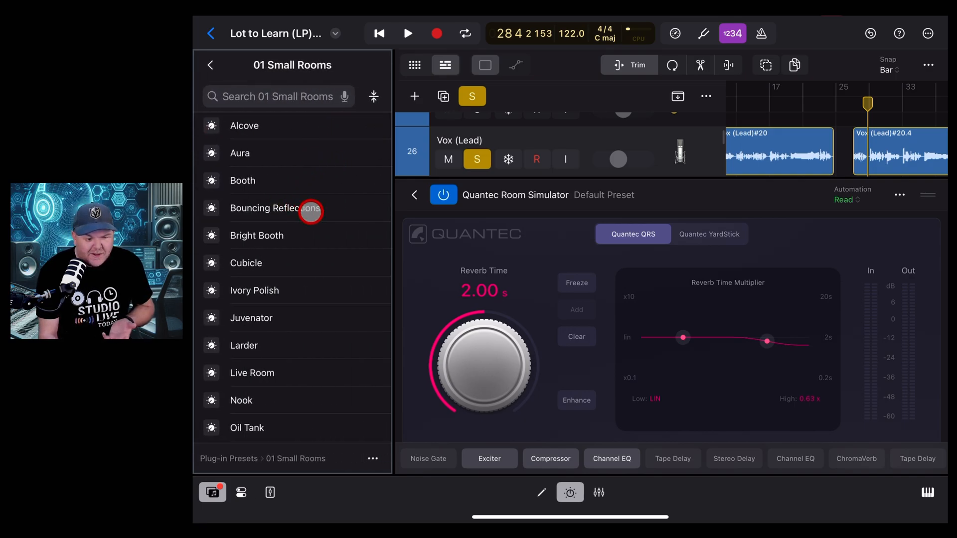
pyautogui.click(256, 236)
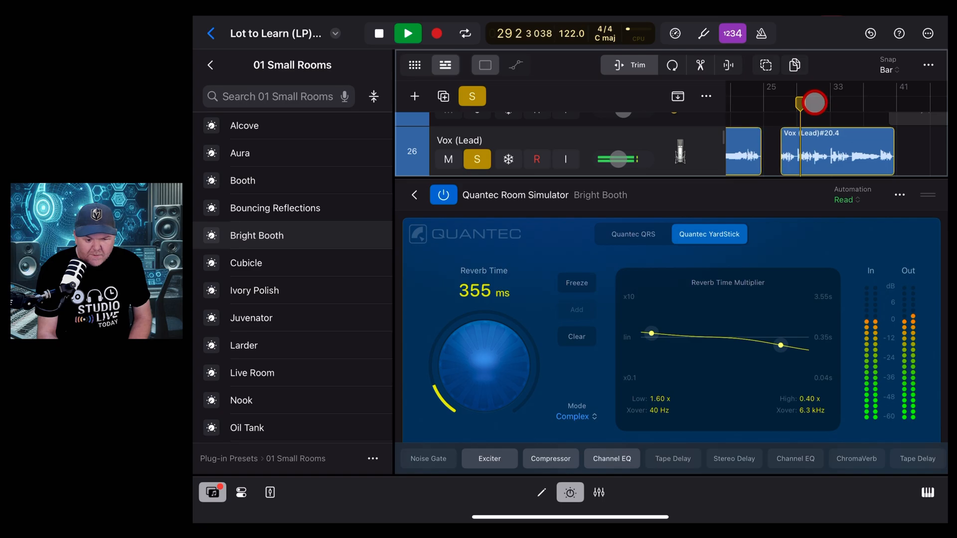
pyautogui.click(378, 34)
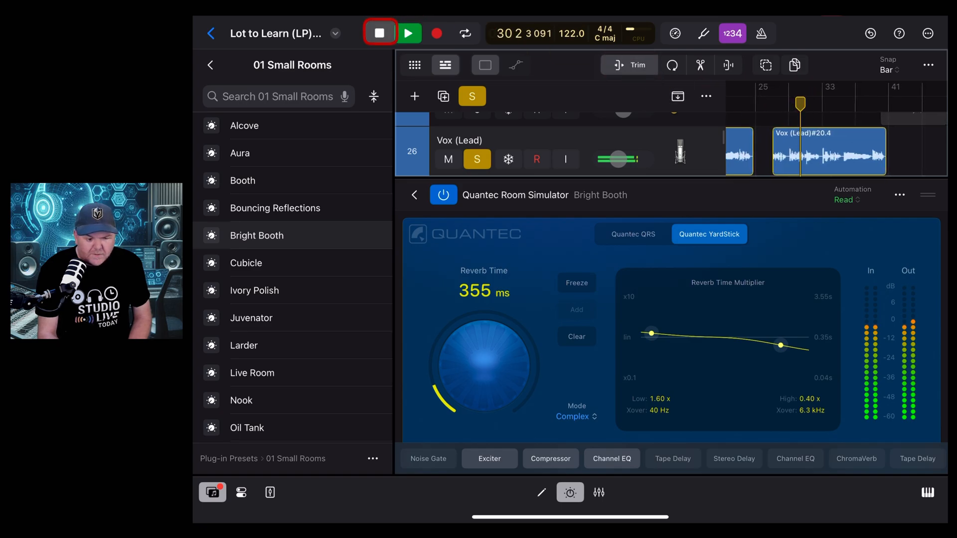
pyautogui.click(379, 33)
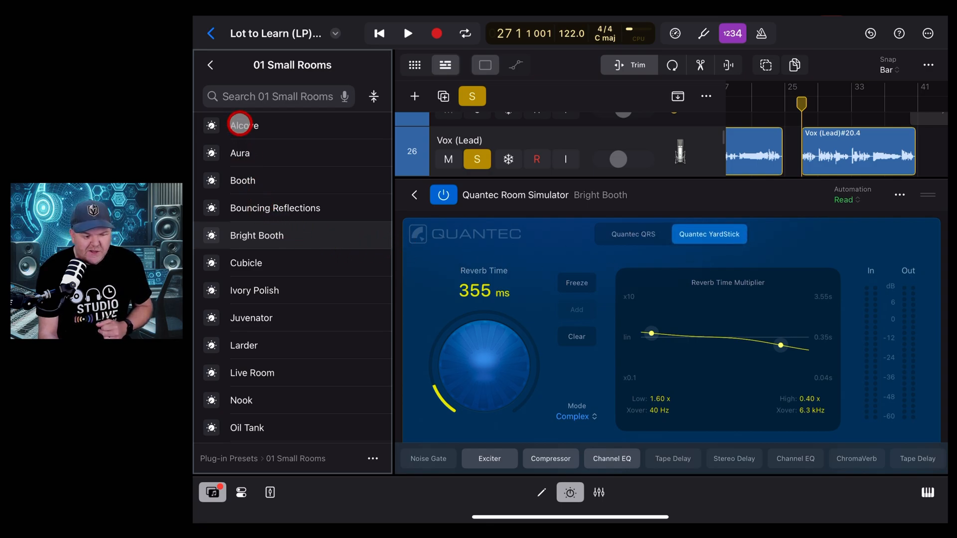
pyautogui.click(212, 65)
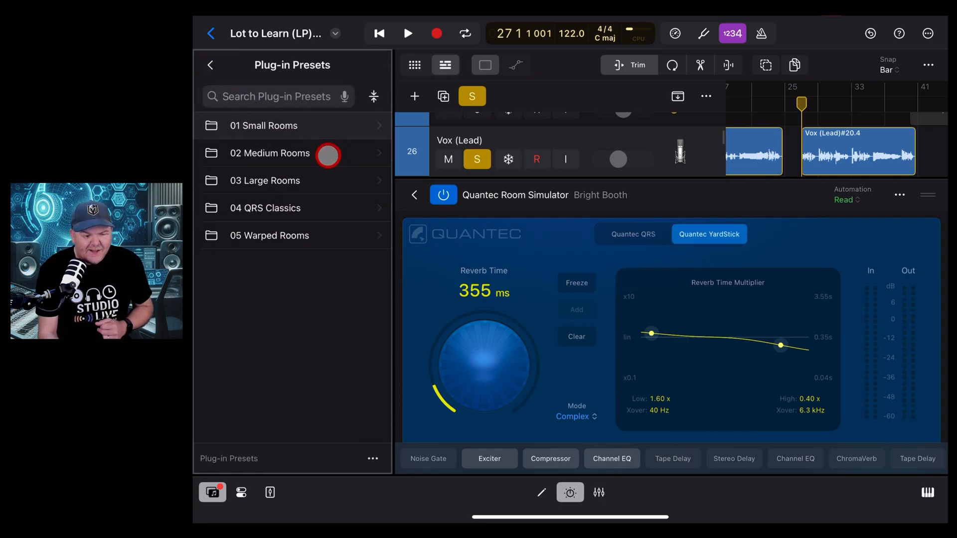
pyautogui.click(270, 153)
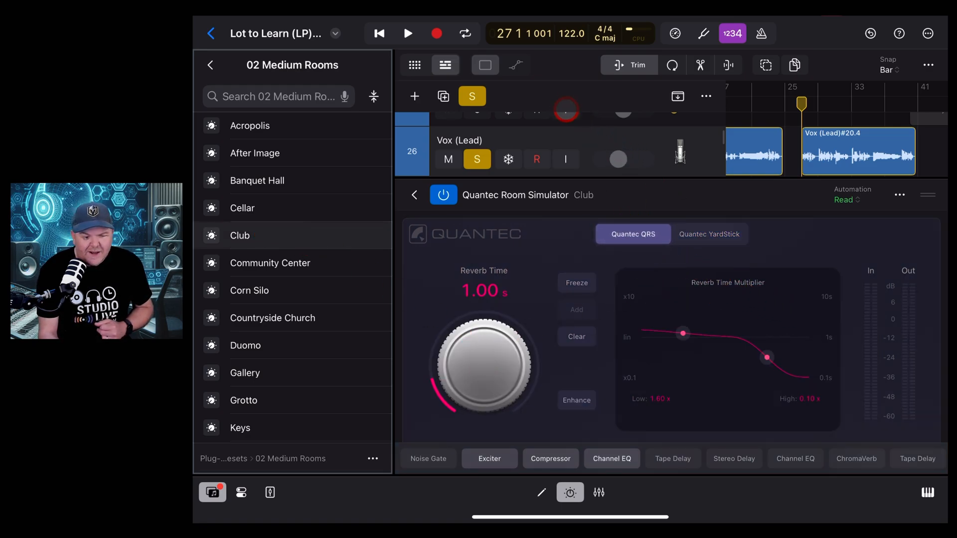
pyautogui.click(408, 34)
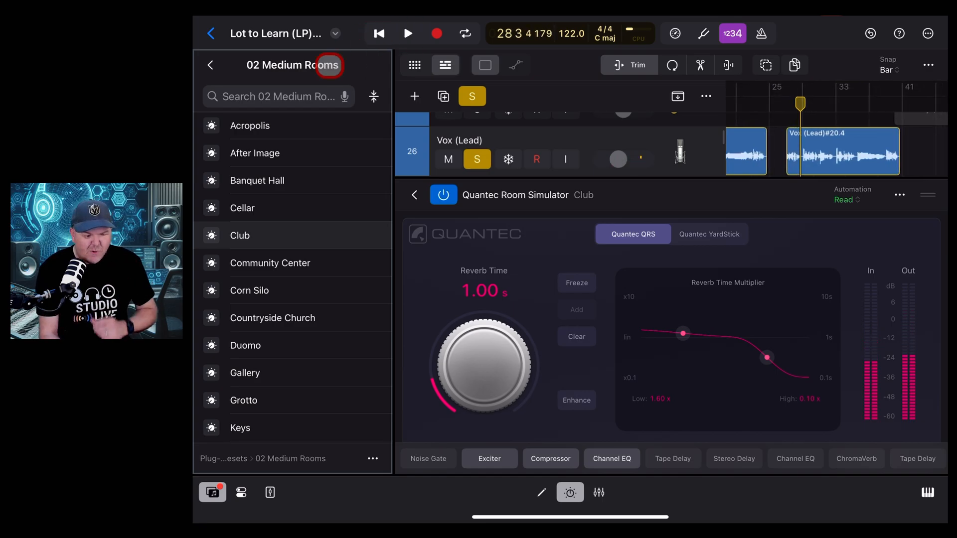
# Step: Load the Forest Expanse large-room preset and shorten its reverb time to 2.00 s
pyautogui.click(211, 66)
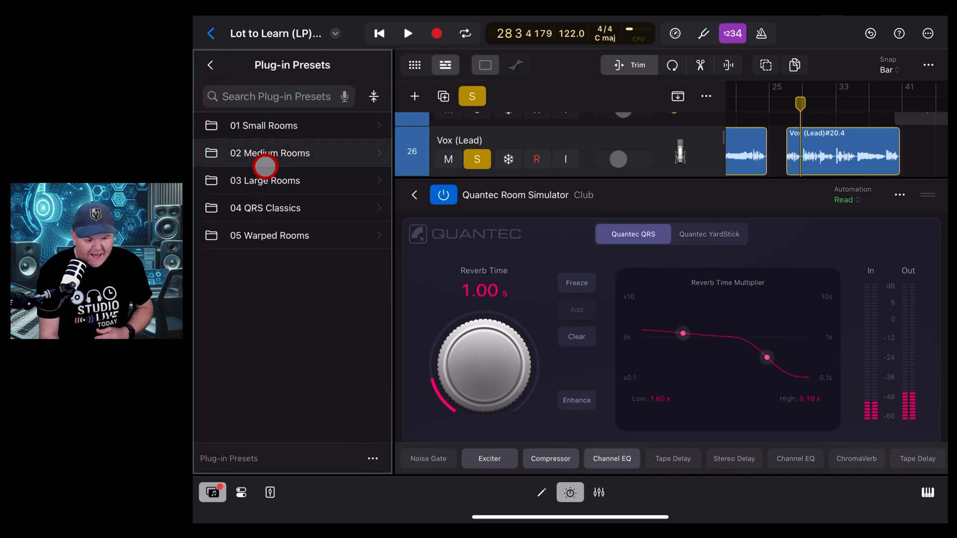
pyautogui.click(263, 311)
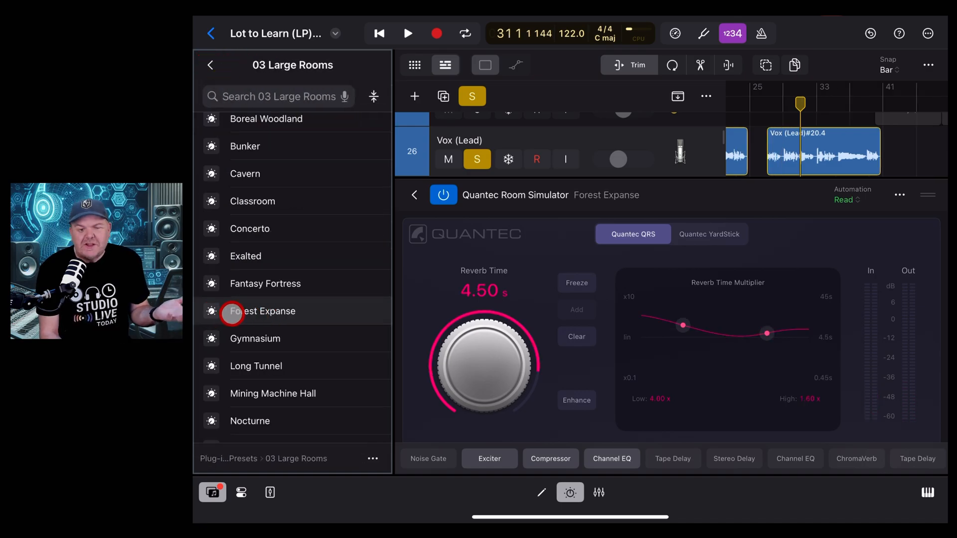
pyautogui.click(379, 34)
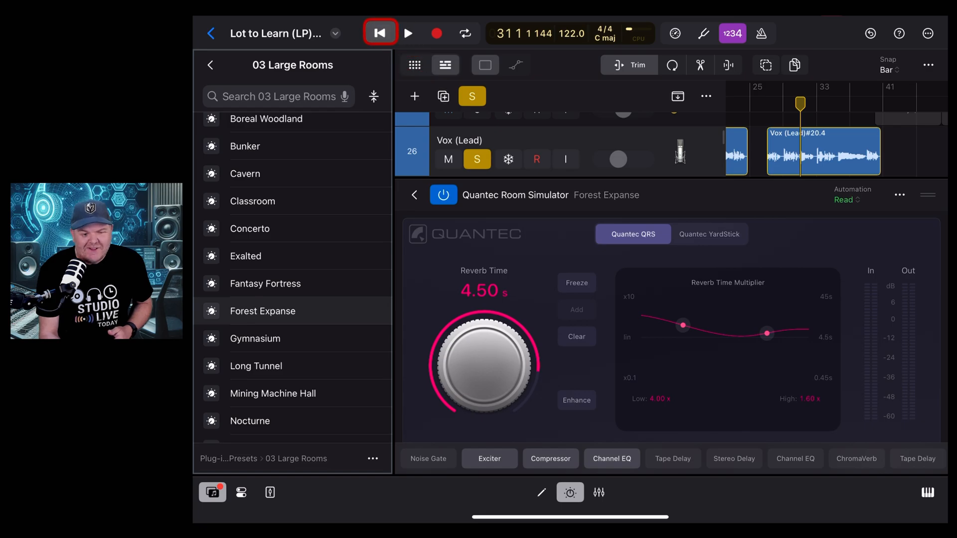
pyautogui.click(409, 34)
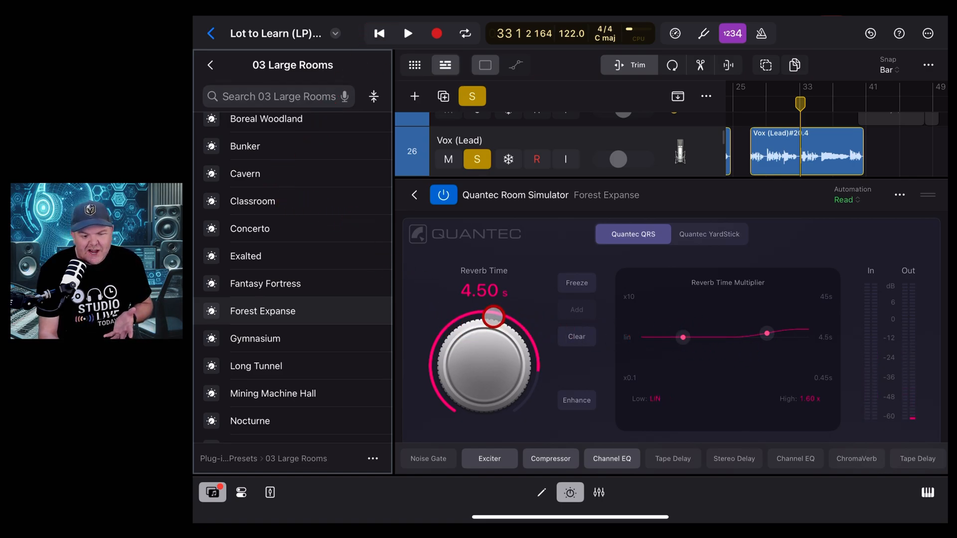
pyautogui.moveTo(682, 337); pyautogui.dragTo(693, 345)
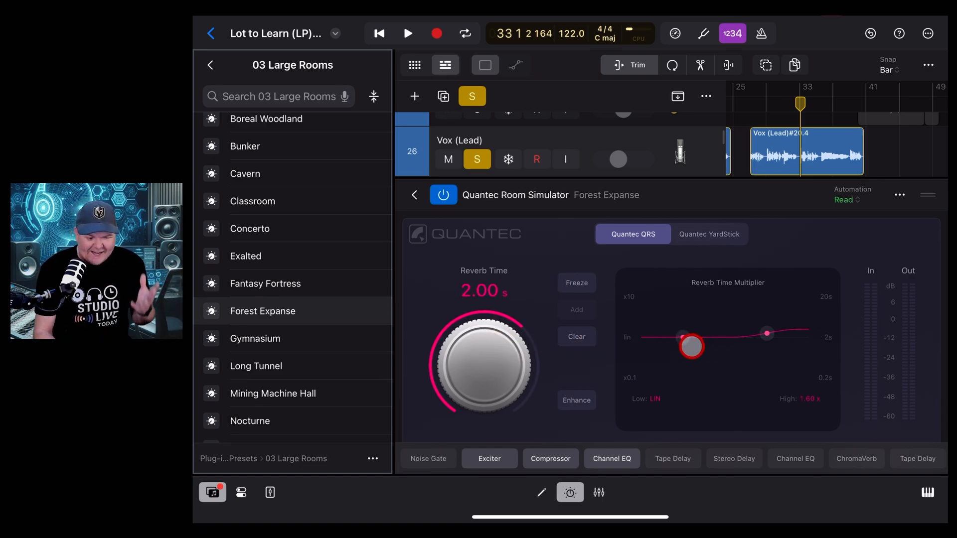
pyautogui.click(212, 65)
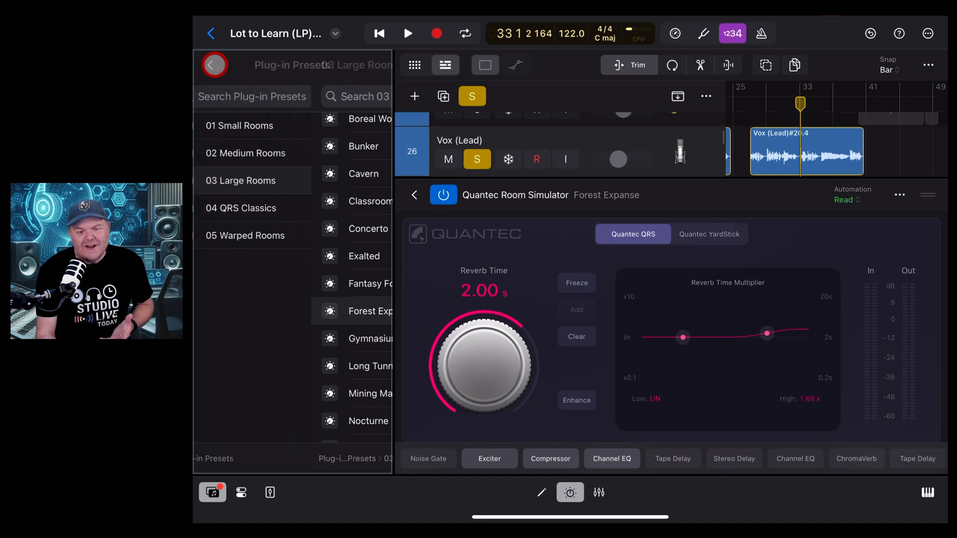
# Step: Leave the Quantec preset browser and close the room reverb plug-in window
pyautogui.click(213, 65)
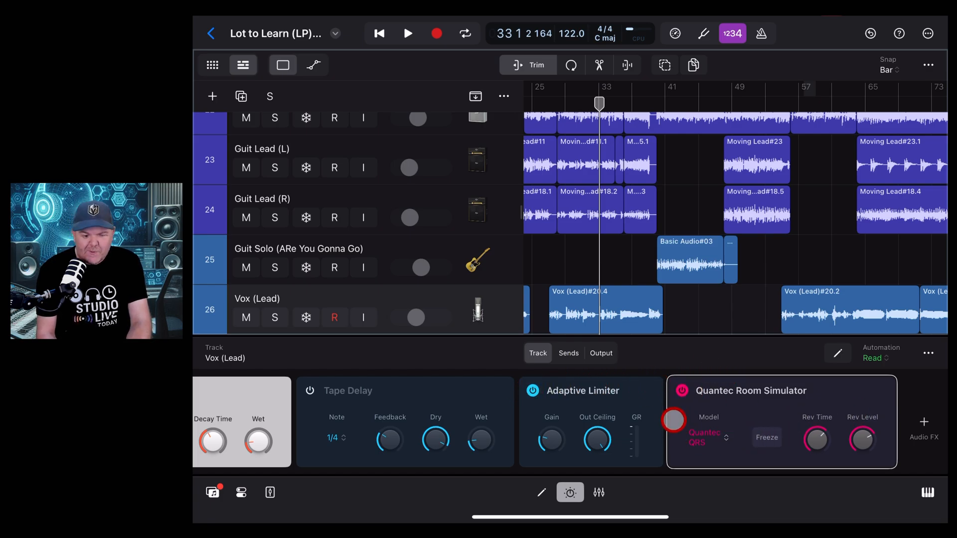
pyautogui.click(750, 391)
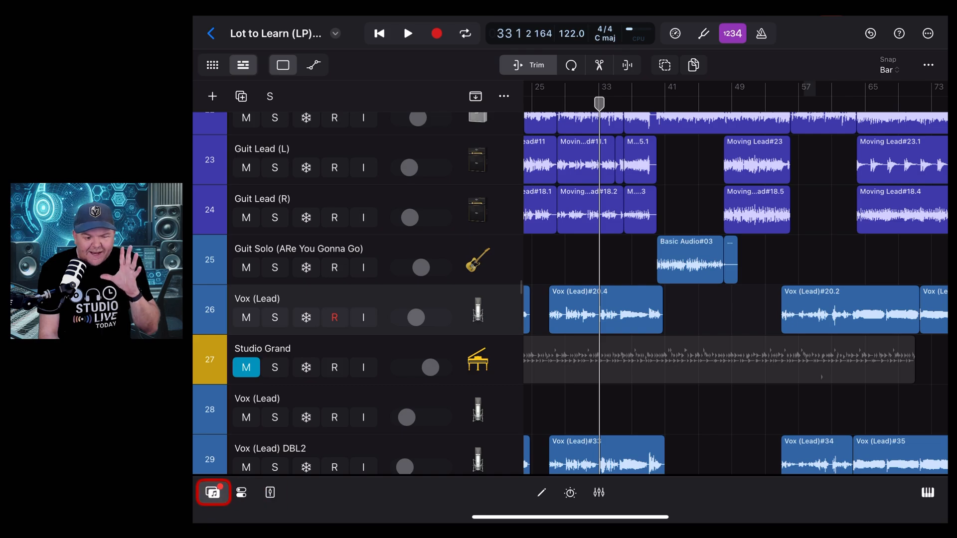
# Step: Add On My iPad > GarageBand for iOS > GarageBand File Transfer as a sample folder
pyautogui.click(212, 493)
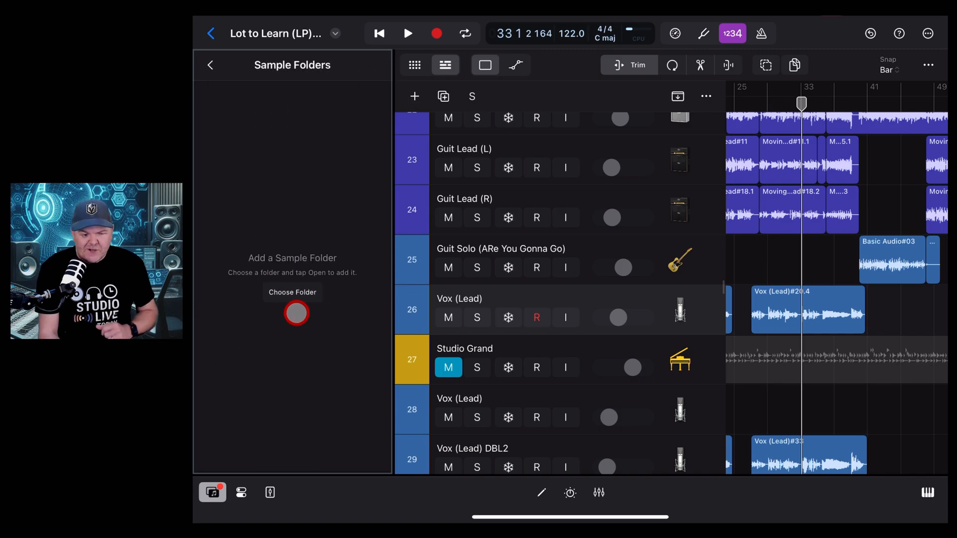
pyautogui.click(292, 292)
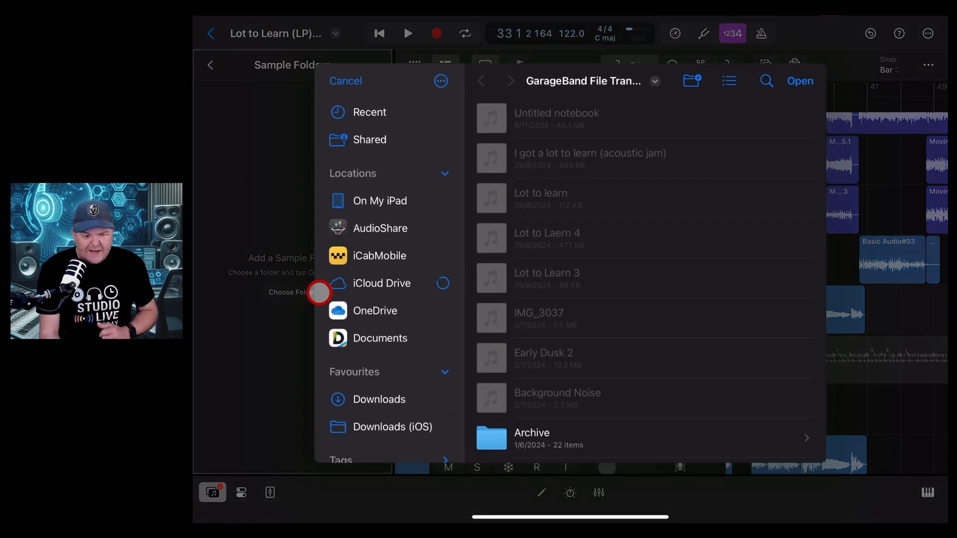
pyautogui.click(380, 201)
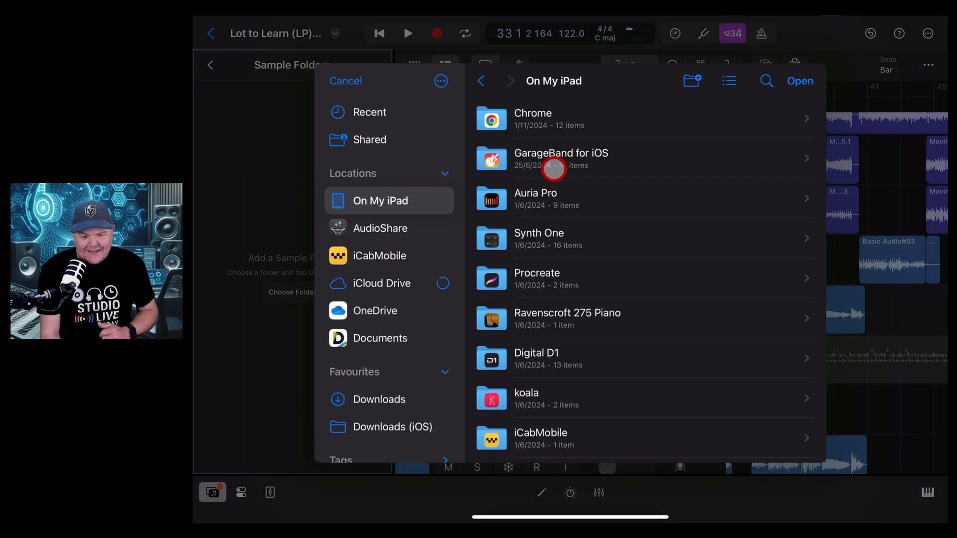
pyautogui.click(561, 158)
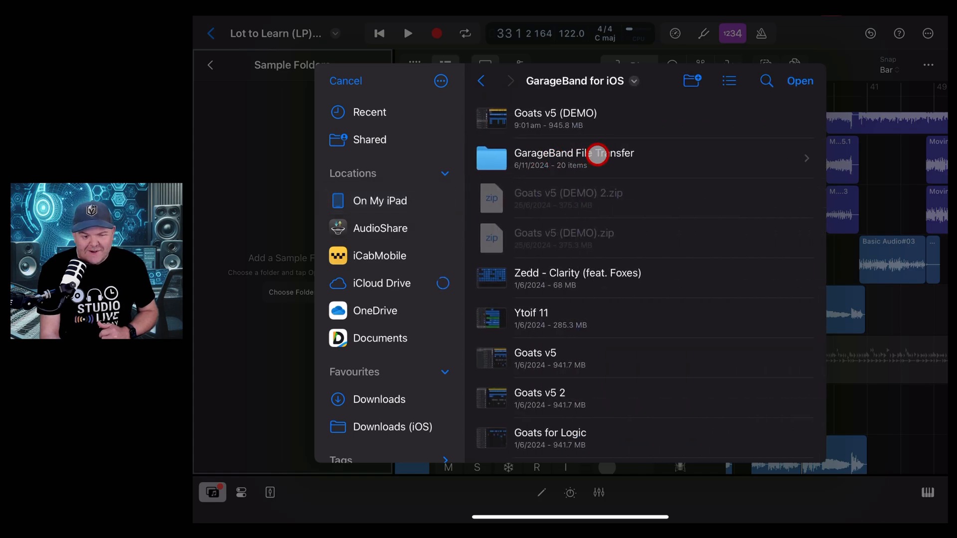
pyautogui.click(596, 155)
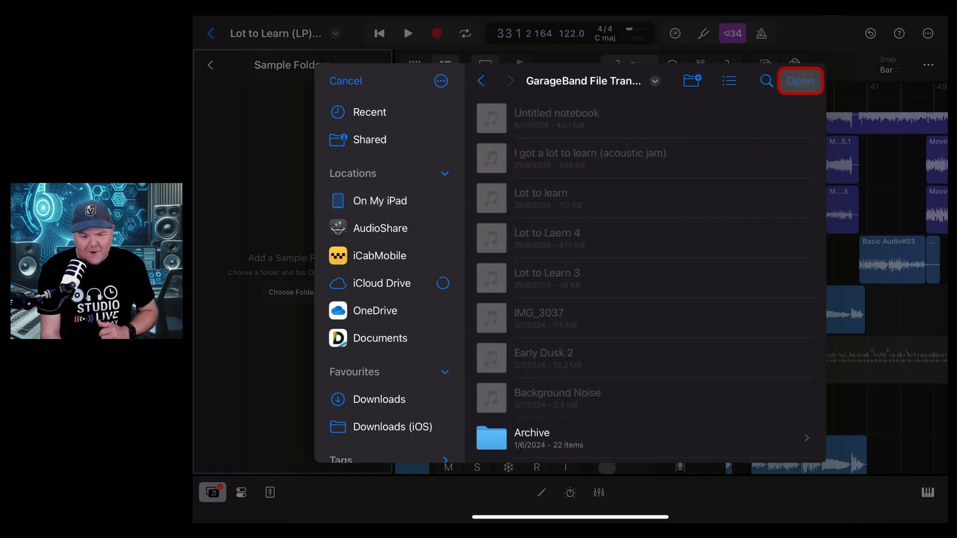
pyautogui.click(801, 81)
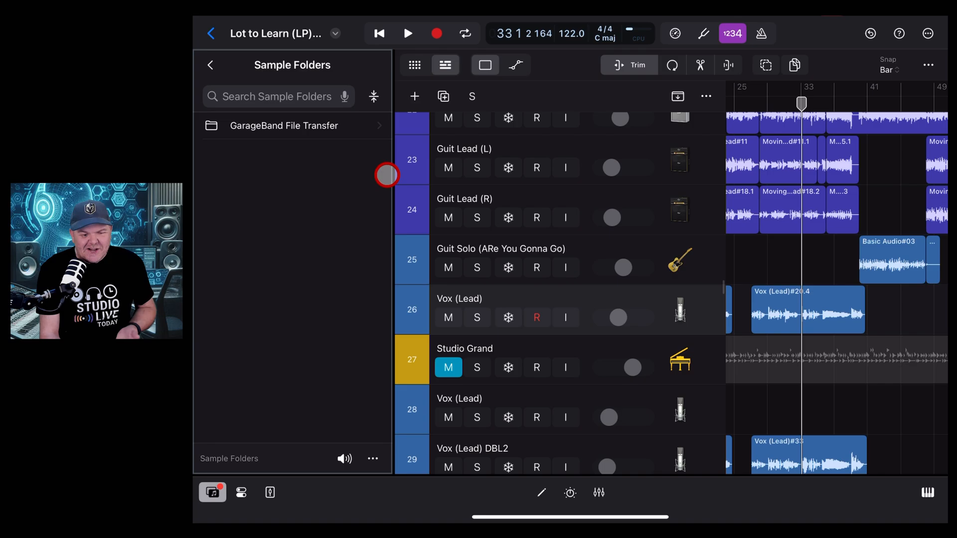
# Step: Browse the GarageBand File Transfer sample folder and preview one of its audio stems
pyautogui.click(284, 126)
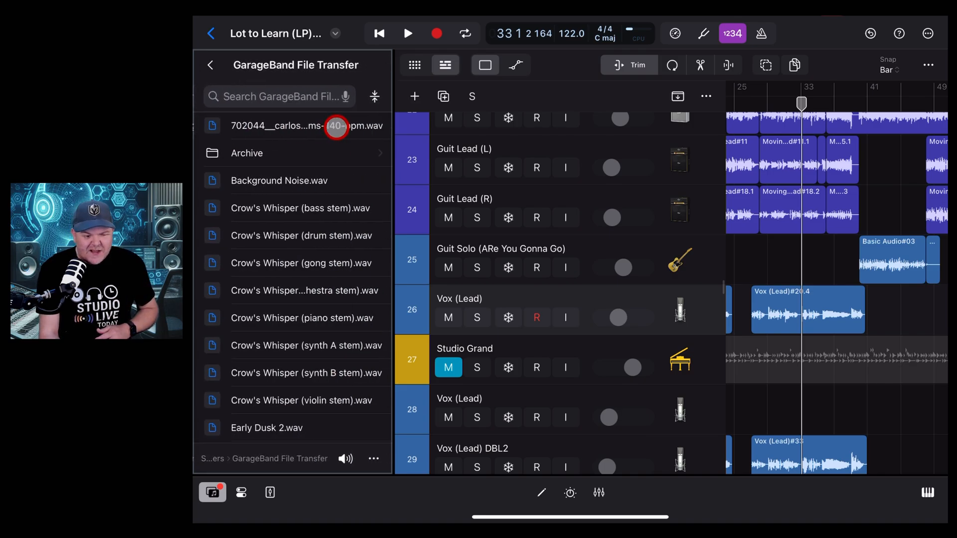
pyautogui.scroll(-3)
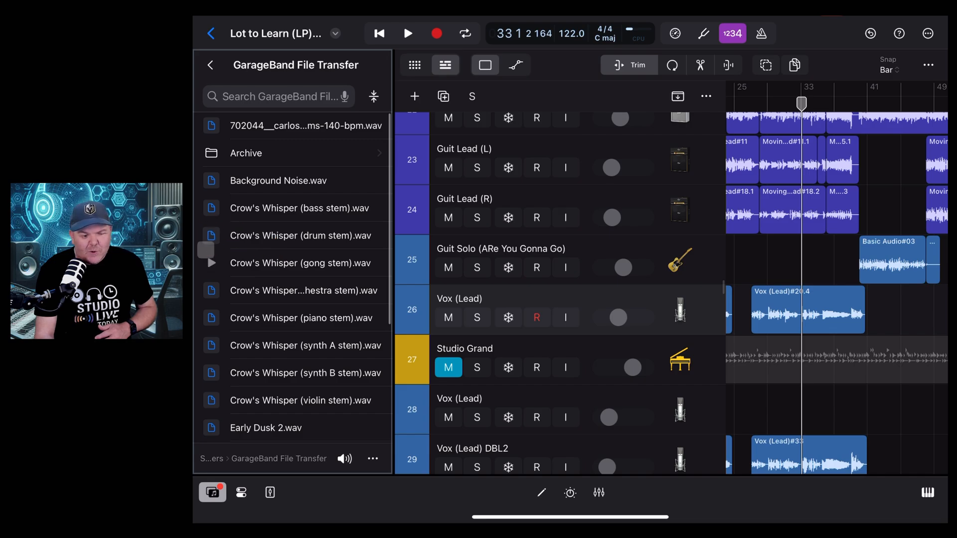
pyautogui.click(285, 222)
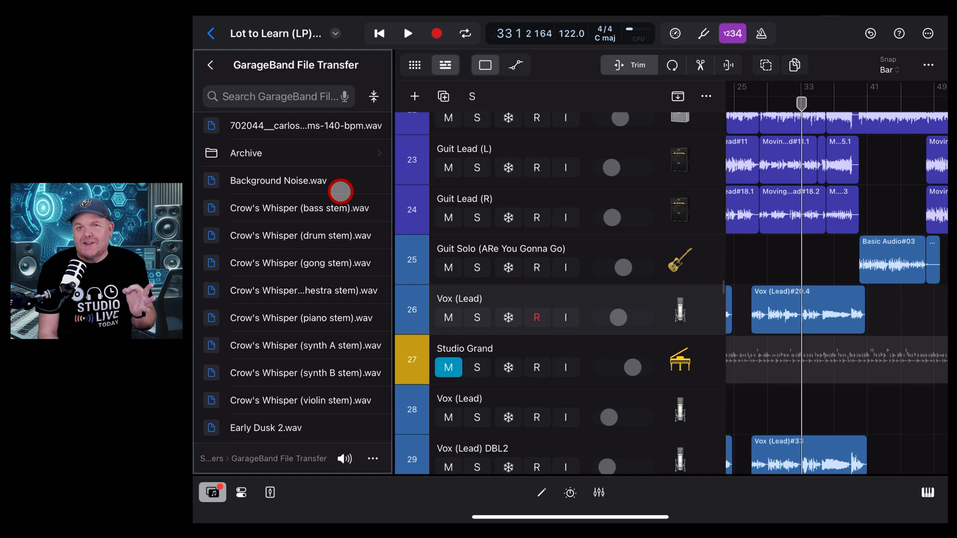
pyautogui.click(211, 65)
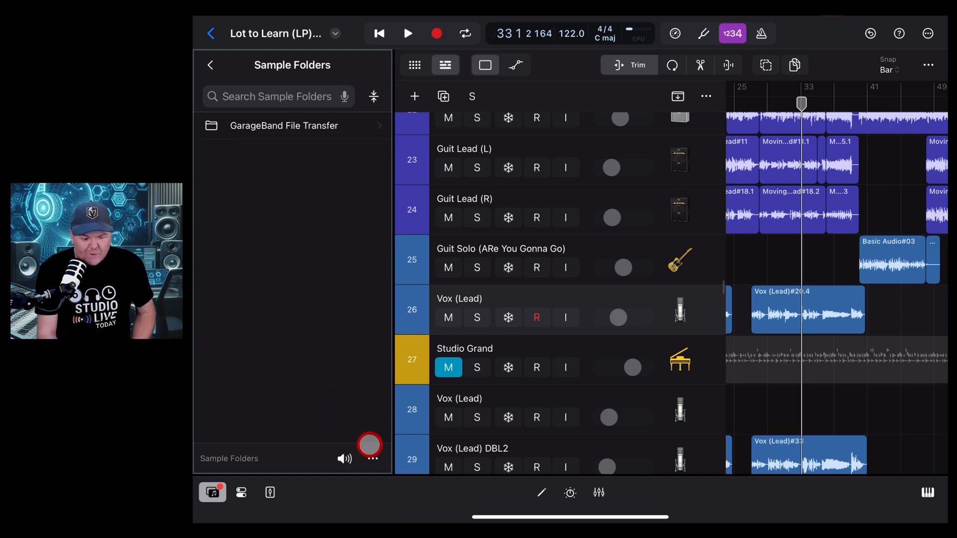
# Step: Add the Sound Effects and Recordings folder and flatten all sample files into one list
pyautogui.click(374, 459)
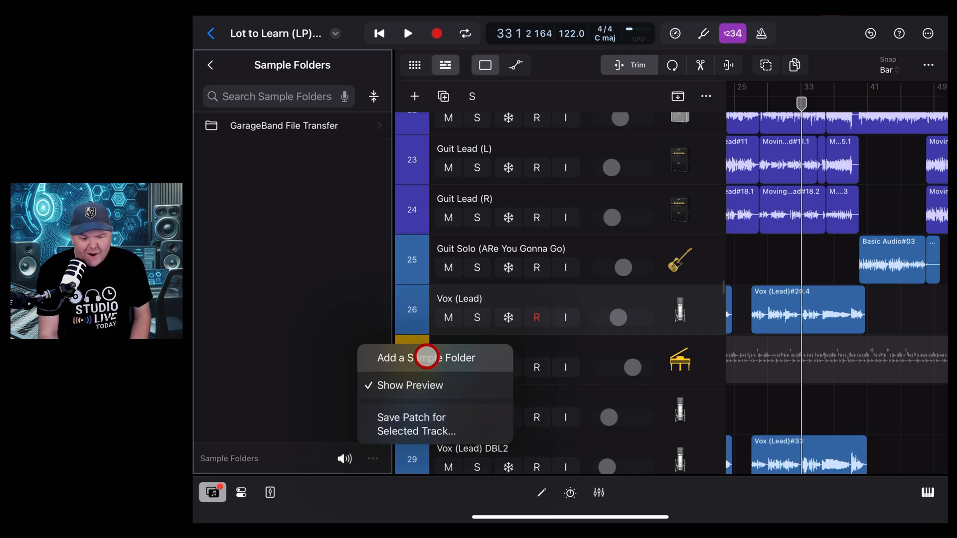
pyautogui.click(427, 358)
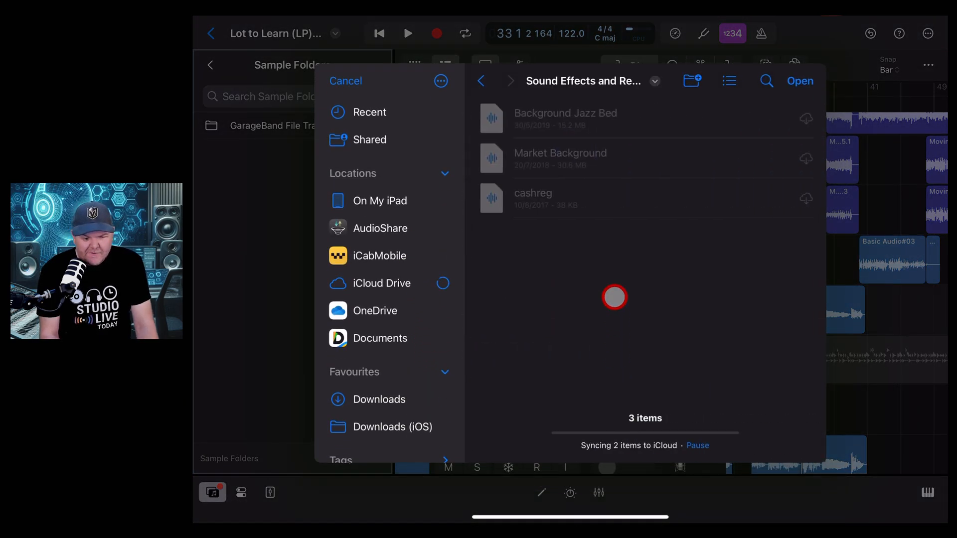
pyautogui.click(346, 81)
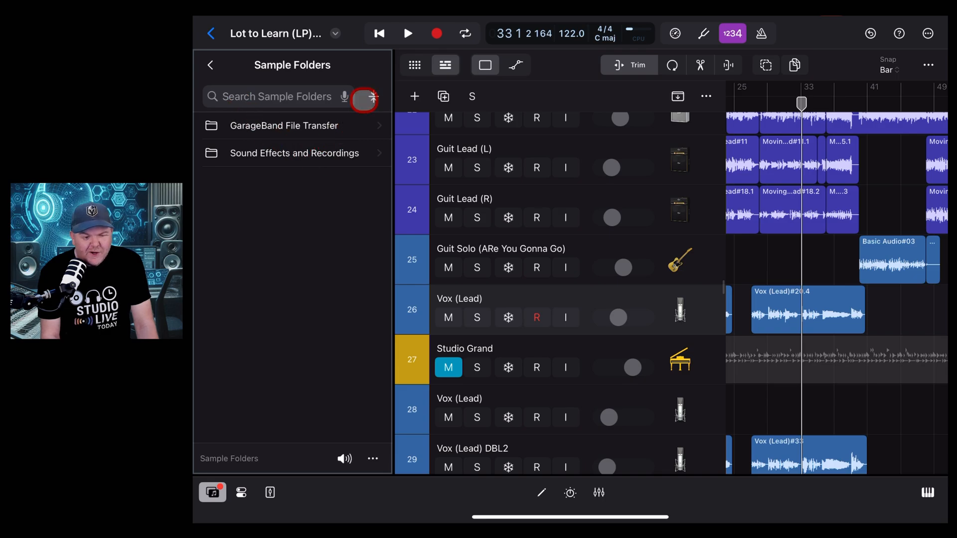
pyautogui.click(365, 97)
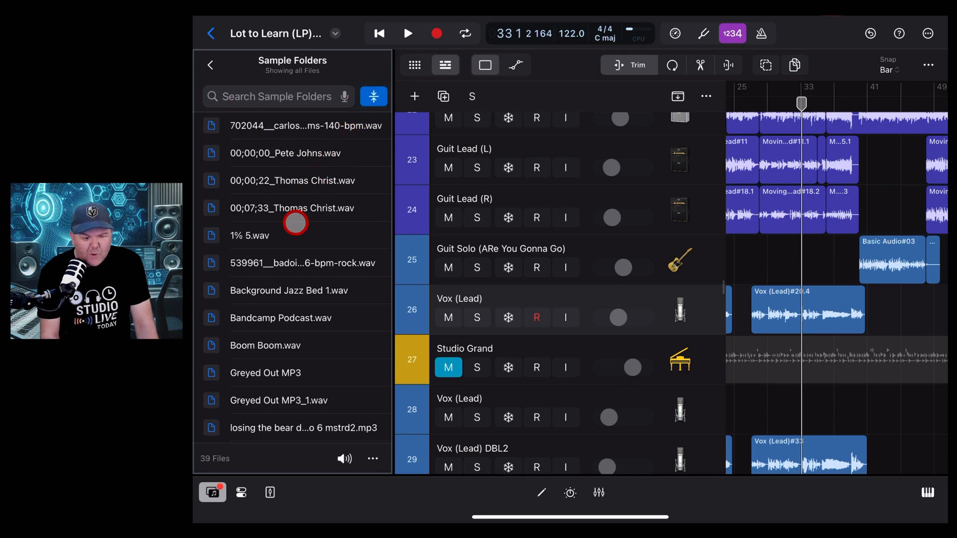
pyautogui.scroll(-3)
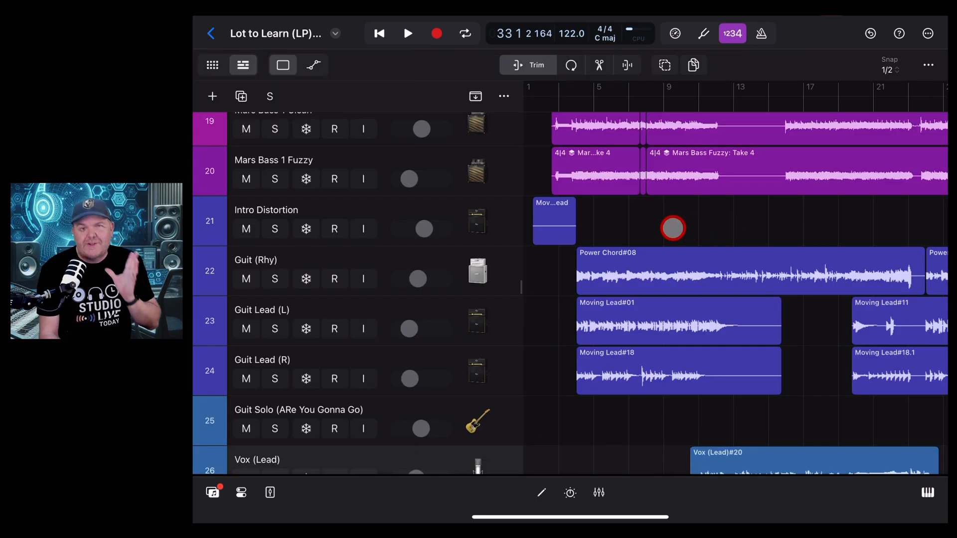
# Step: Open Bounce in Place for Power Chord#08 and review its Destination and Destination File options
pyautogui.click(651, 266)
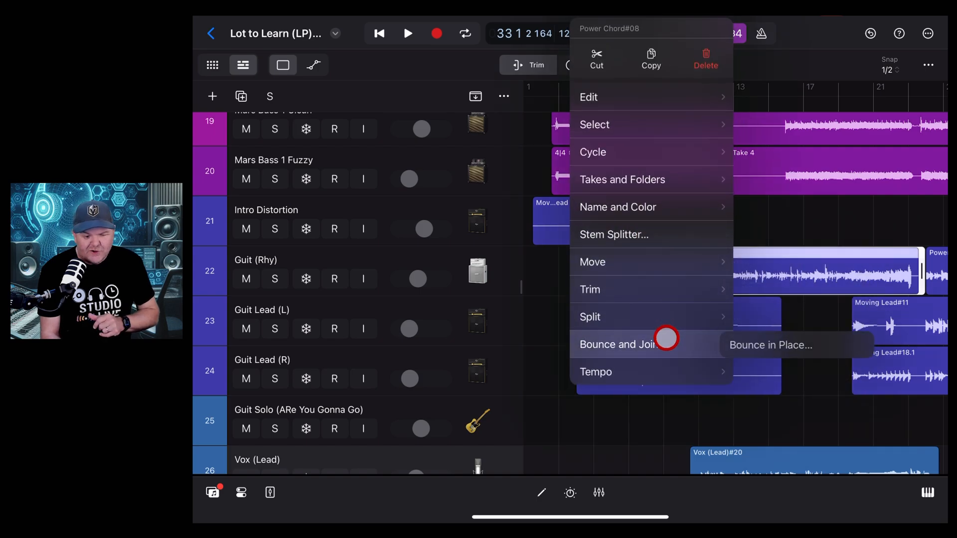
pyautogui.click(770, 345)
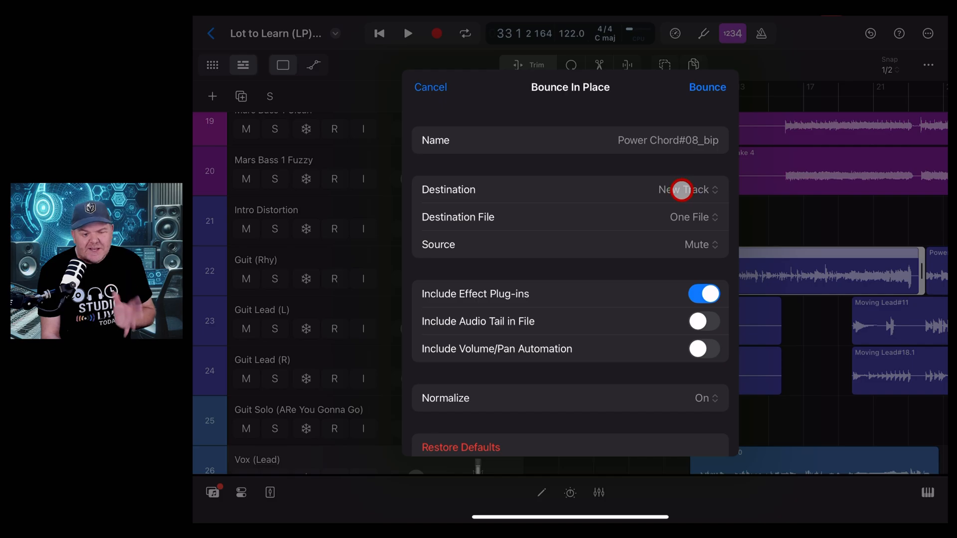
pyautogui.click(688, 190)
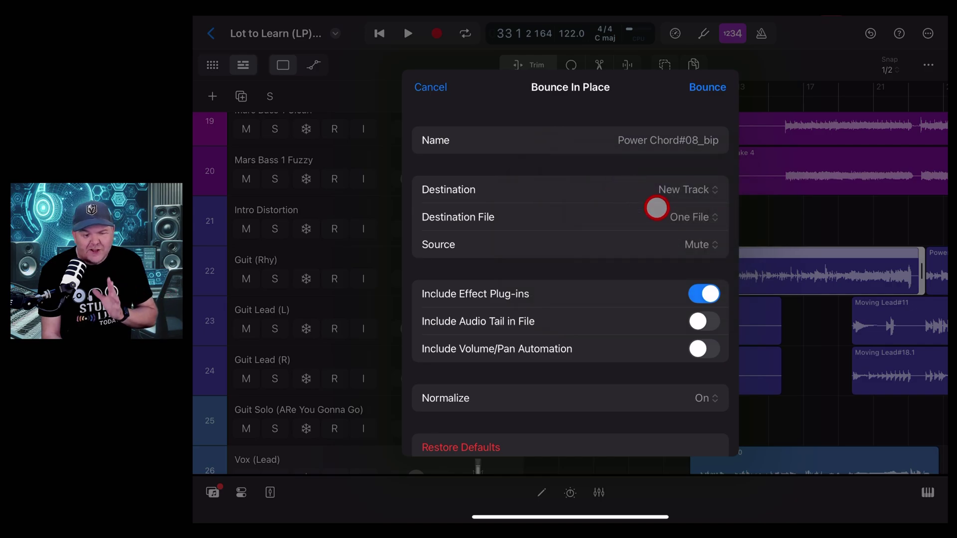
pyautogui.click(693, 217)
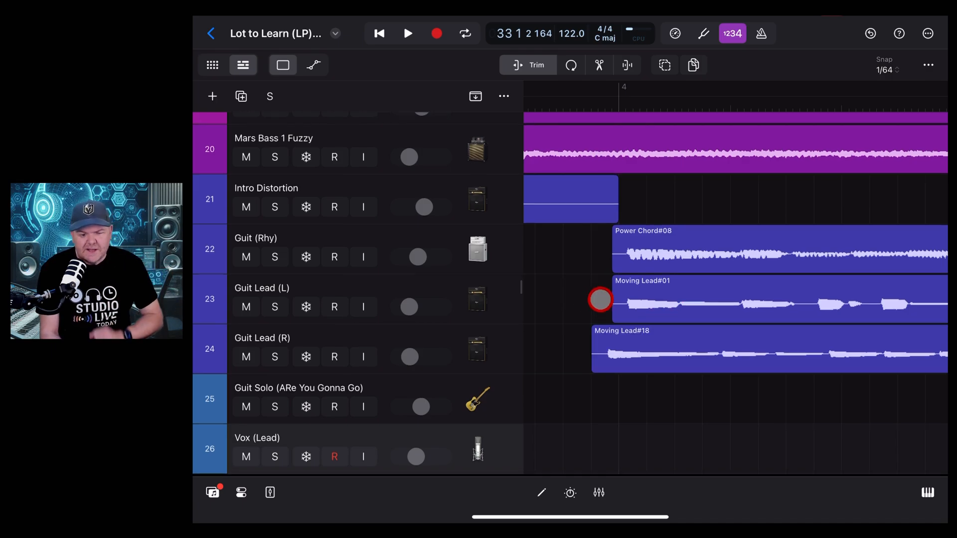
# Step: Copy Moving Lead#01's Position in the Inspector and paste it into Moving Lead#18
pyautogui.click(269, 494)
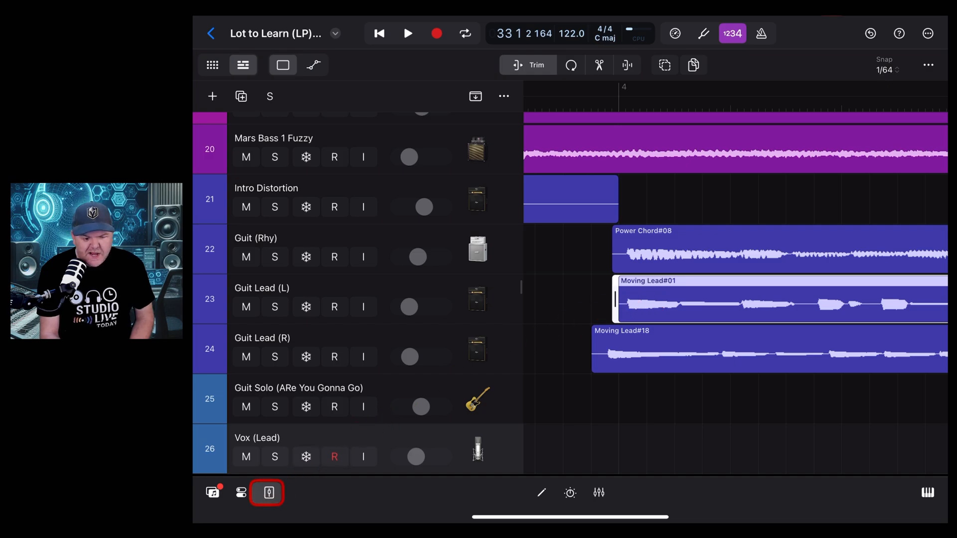
pyautogui.click(241, 493)
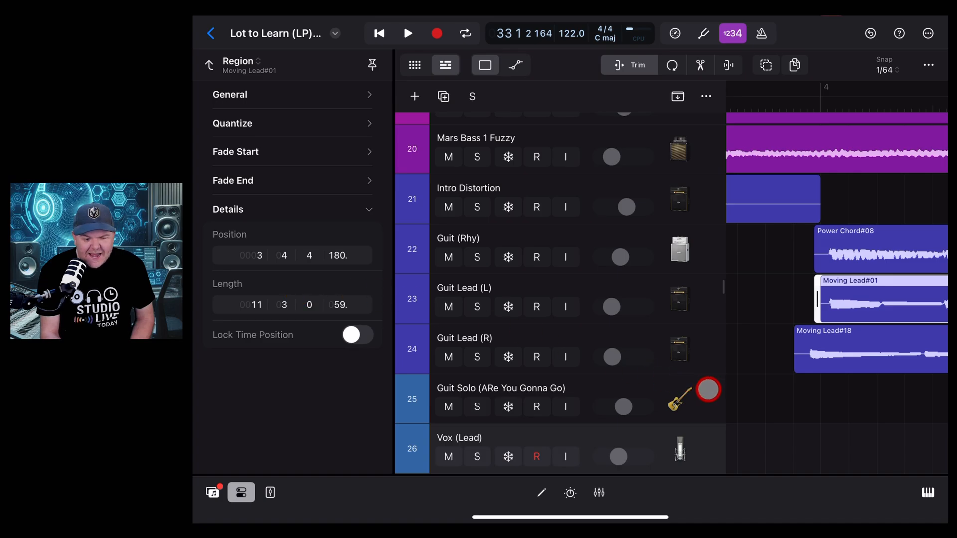
pyautogui.click(870, 349)
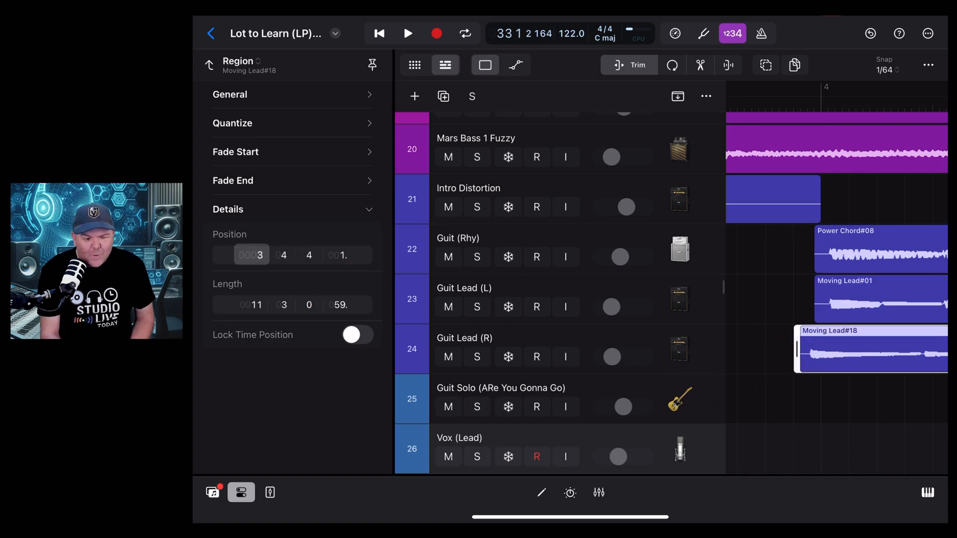
pyautogui.click(250, 255)
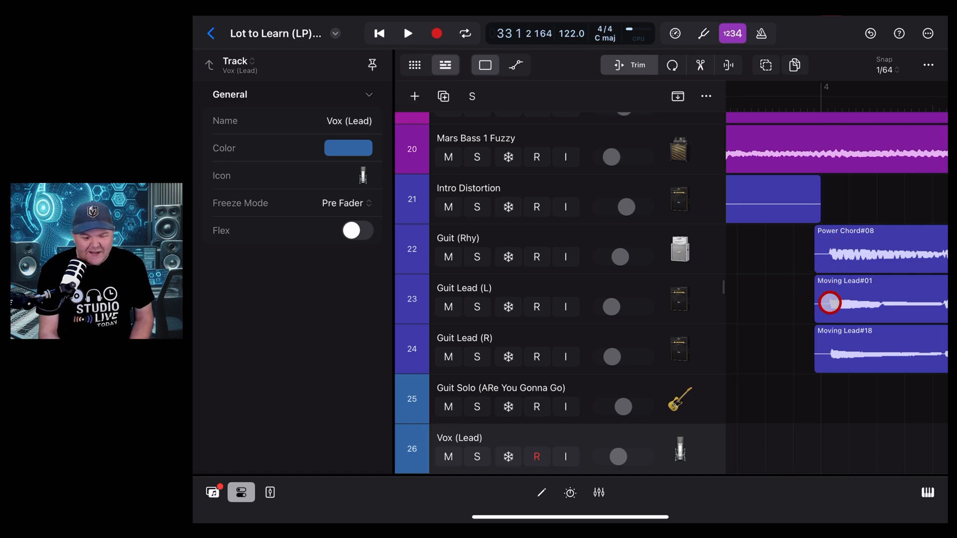
pyautogui.click(831, 303)
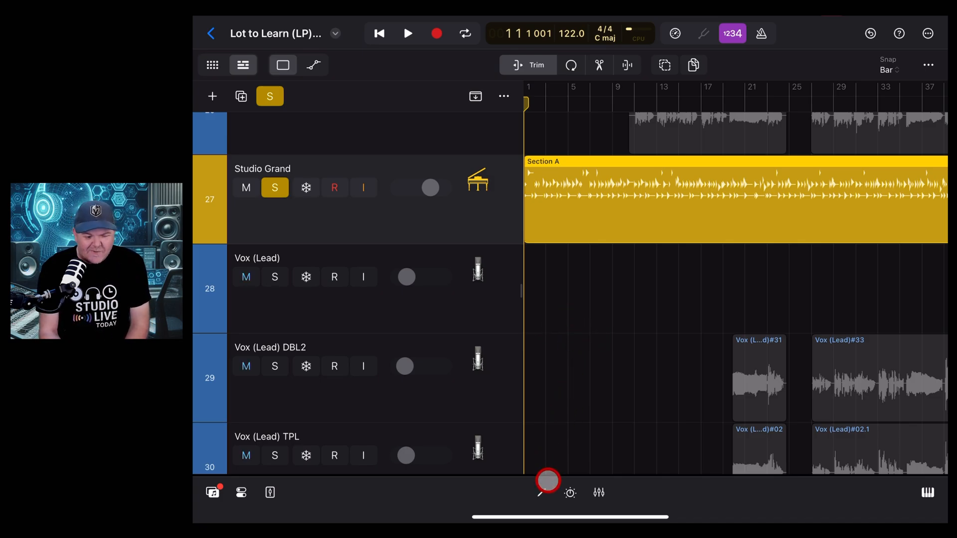
# Step: Select Studio Grand's Section A region and open its keyboard Session Player editor
pyautogui.click(548, 493)
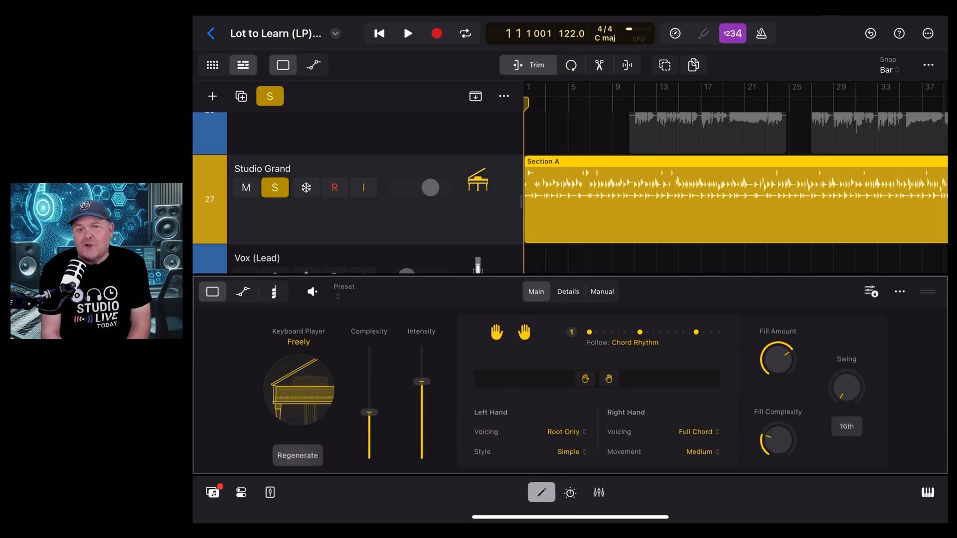
pyautogui.click(331, 431)
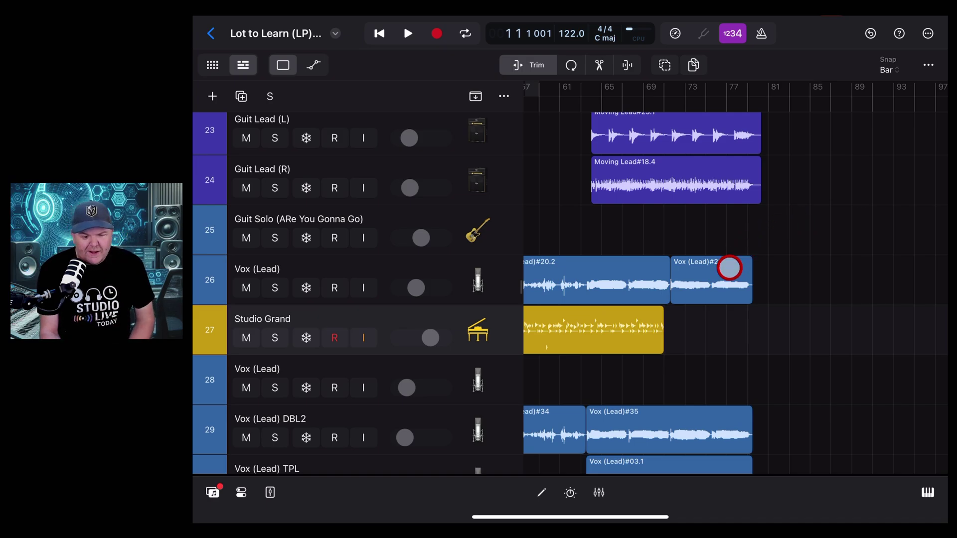
# Step: Loop out the Vox (Lead)#21 region's right edge with the Loop tool, then return to Trim
pyautogui.click(571, 64)
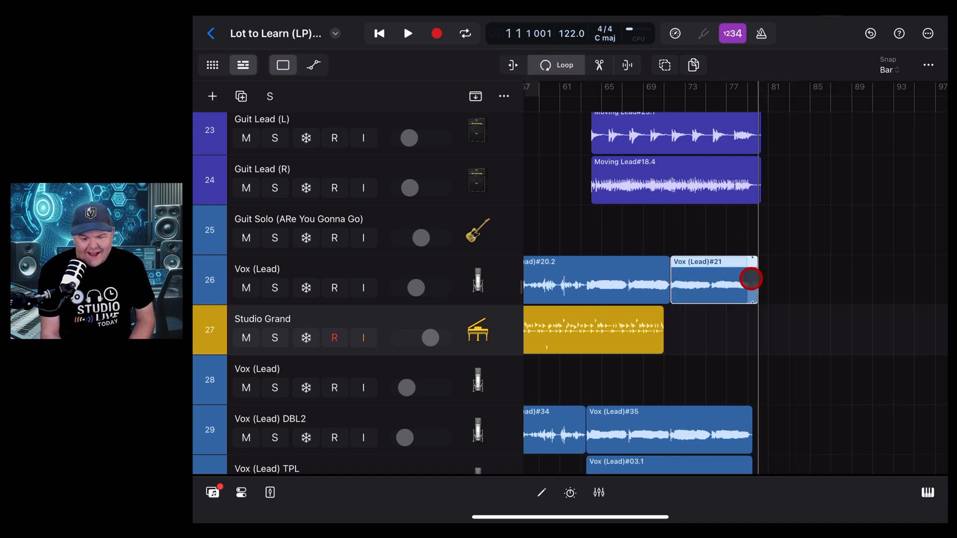
pyautogui.click(514, 65)
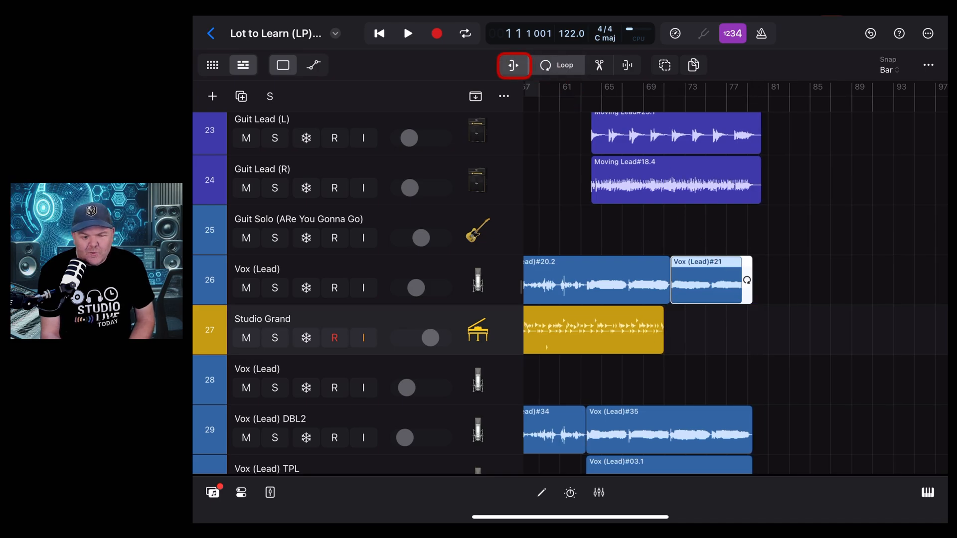
pyautogui.click(514, 64)
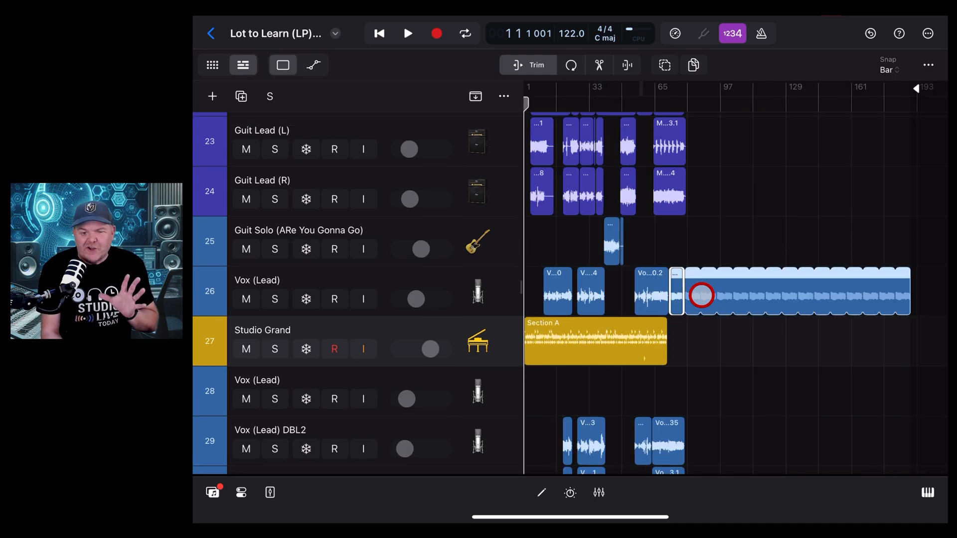
# Step: Select the looped vocal region and choose an action from its right-click menu
pyautogui.click(869, 34)
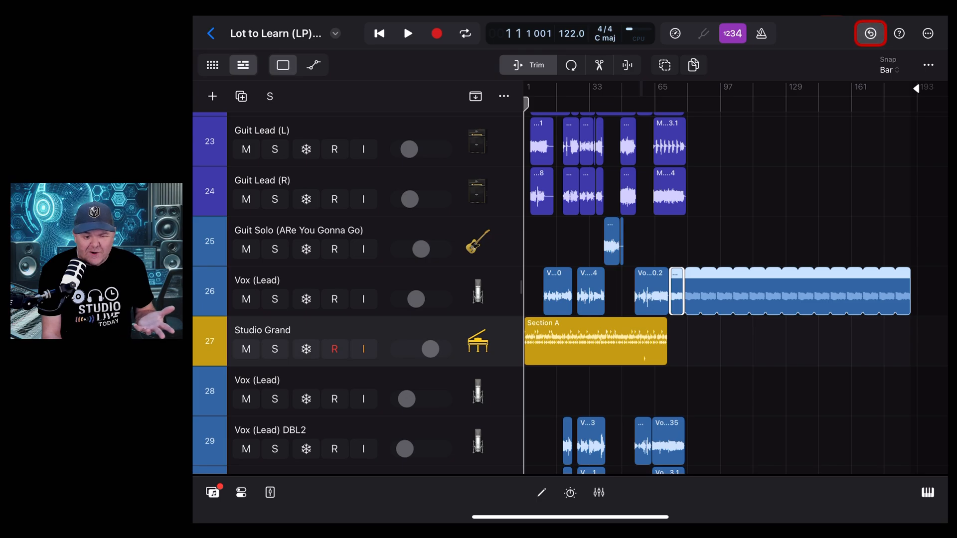
pyautogui.rightClick(677, 292)
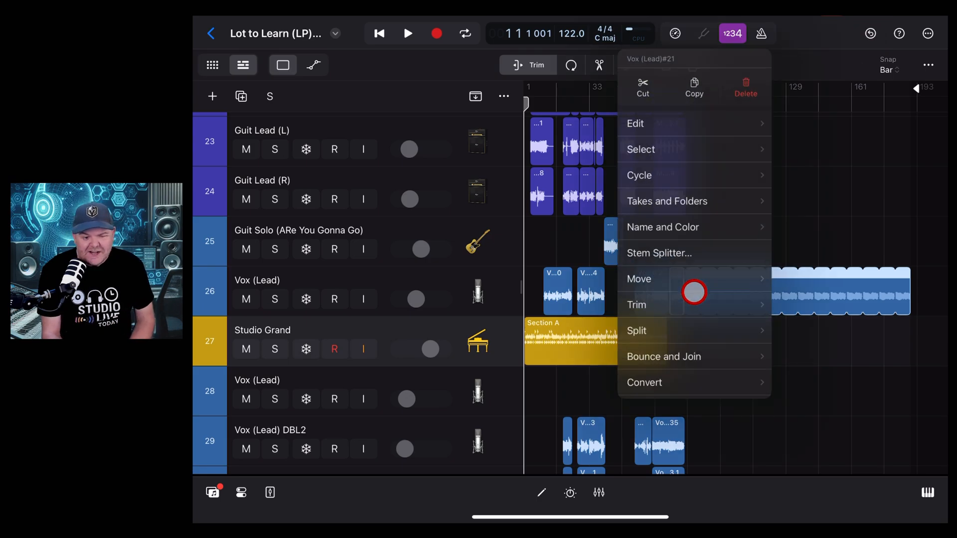
pyautogui.click(635, 124)
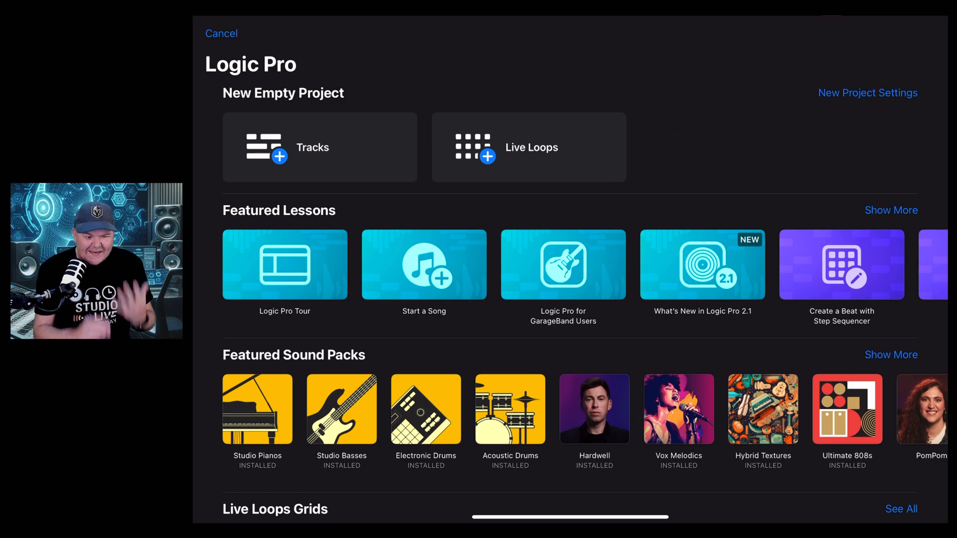
# Step: Show more Featured Lessons, scroll the Lessons page, then cancel back to the project
pyautogui.click(517, 311)
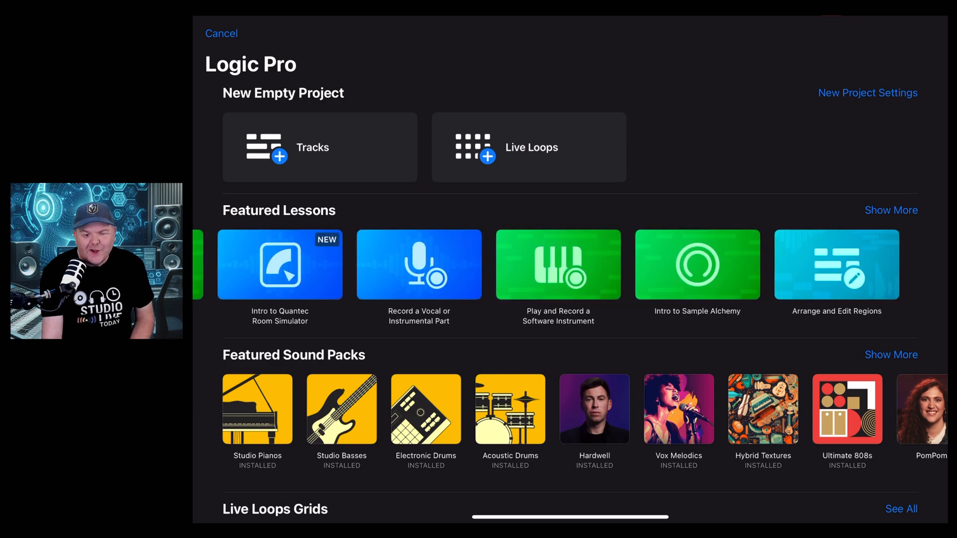
pyautogui.hscroll(-3)
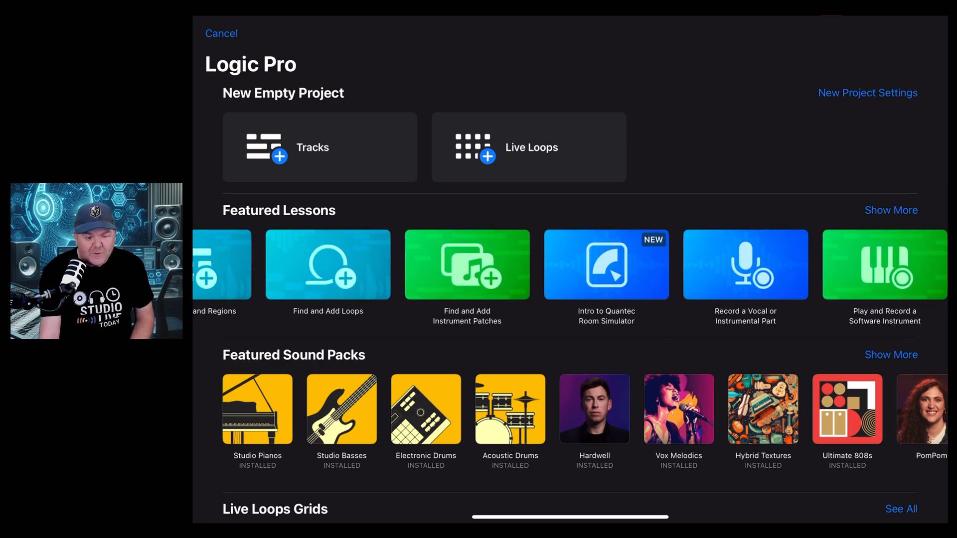
pyautogui.hscroll(3)
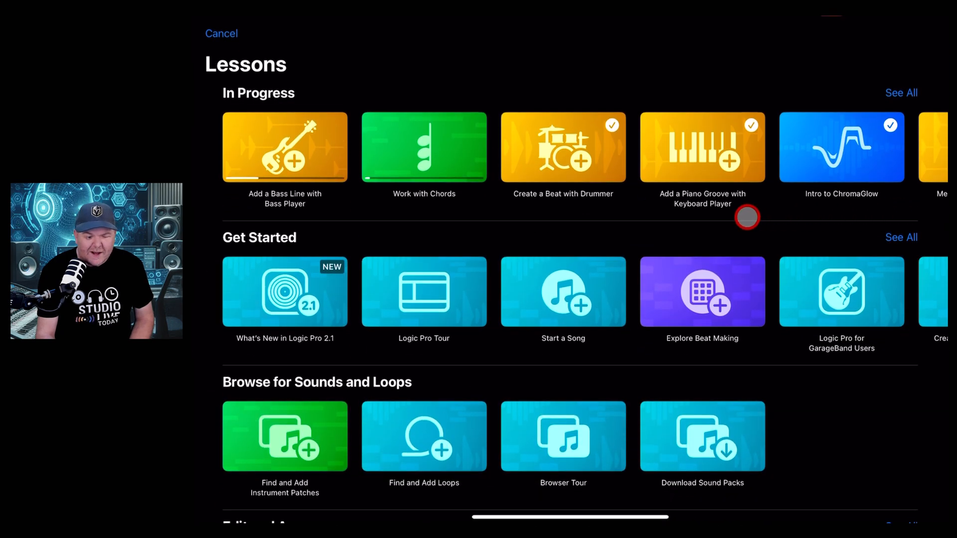
pyautogui.scroll(-3)
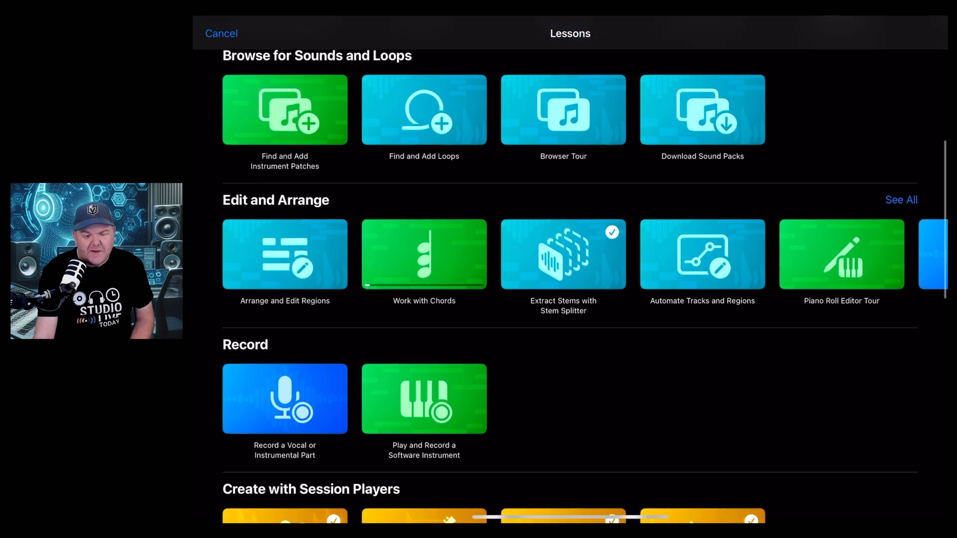
pyautogui.scroll(-3)
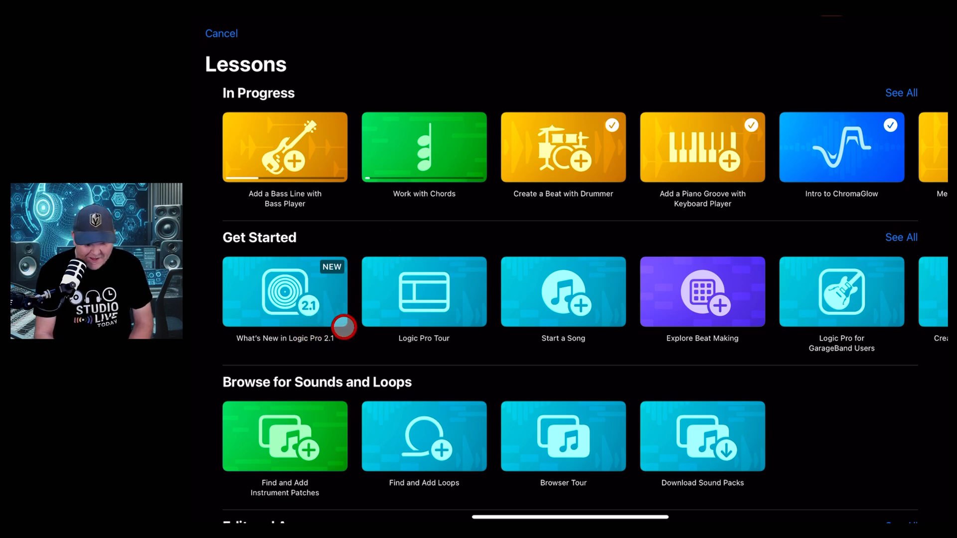
pyautogui.scroll(-3)
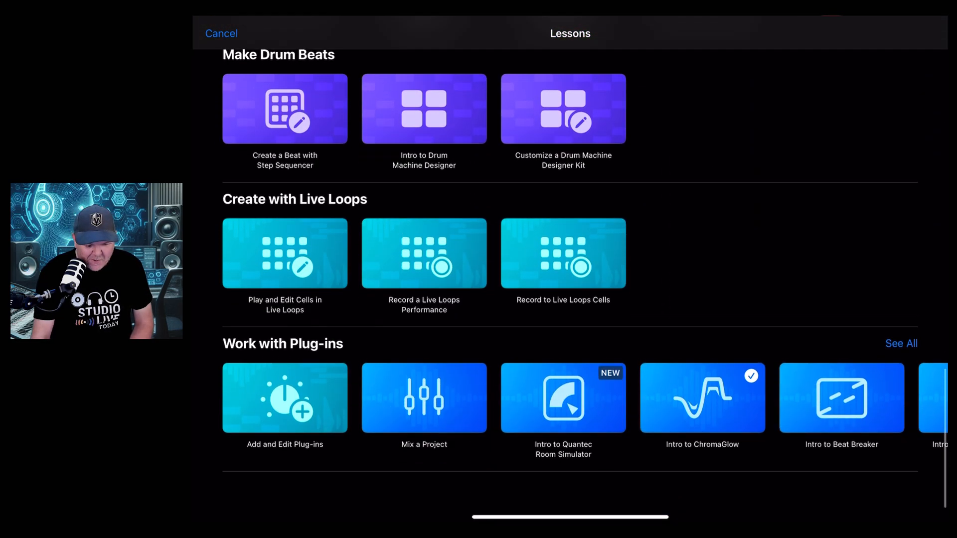
pyautogui.scroll(-3)
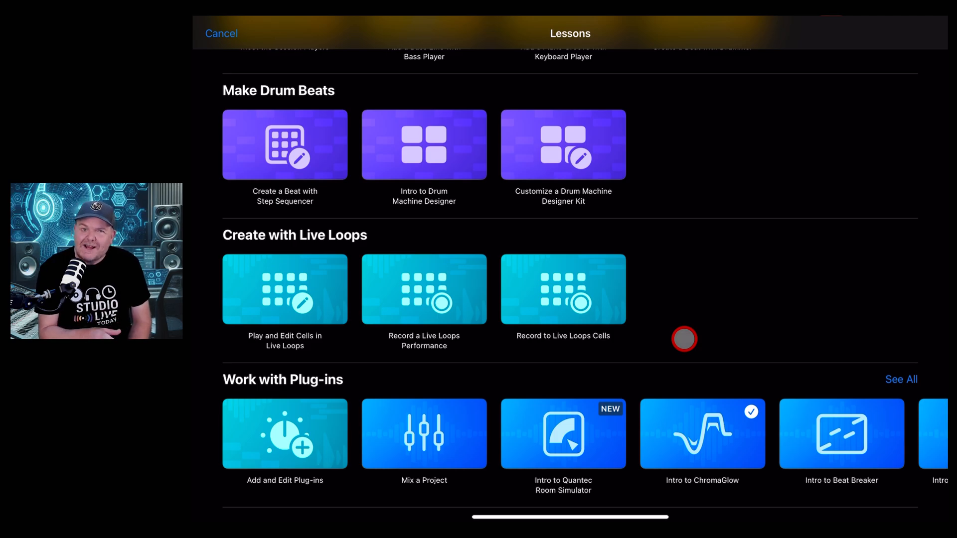
pyautogui.click(221, 33)
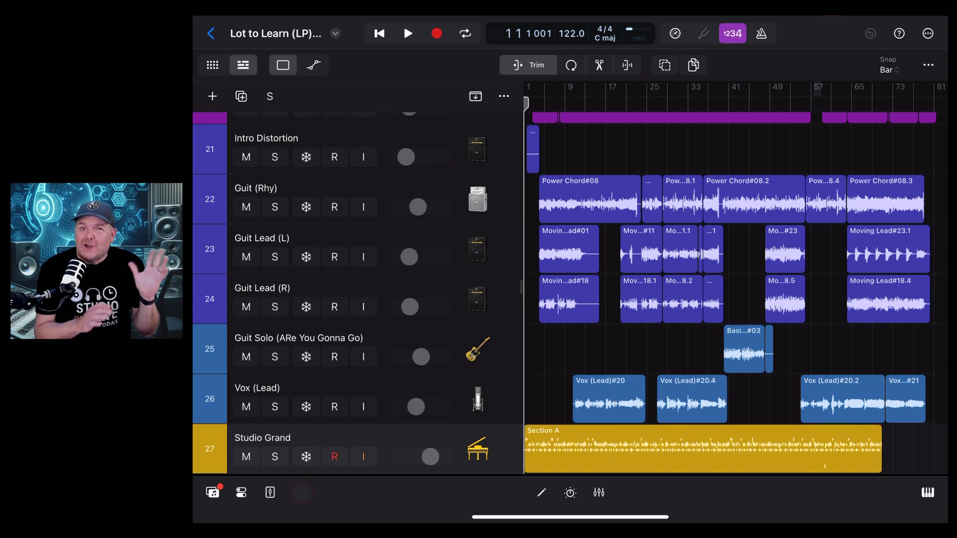
# Step: Open the Modular Melodies pack details in the Browser's Sound Library
pyautogui.click(212, 493)
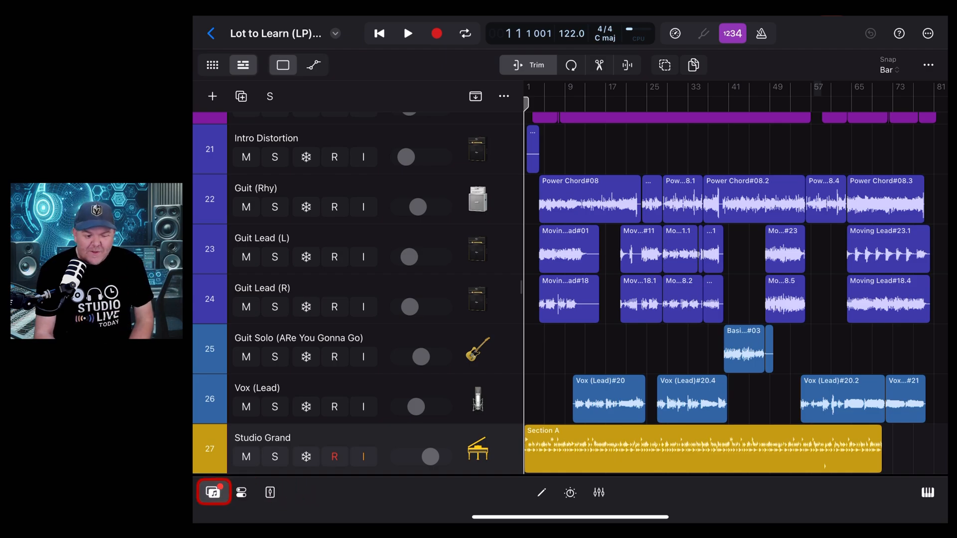
pyautogui.click(213, 494)
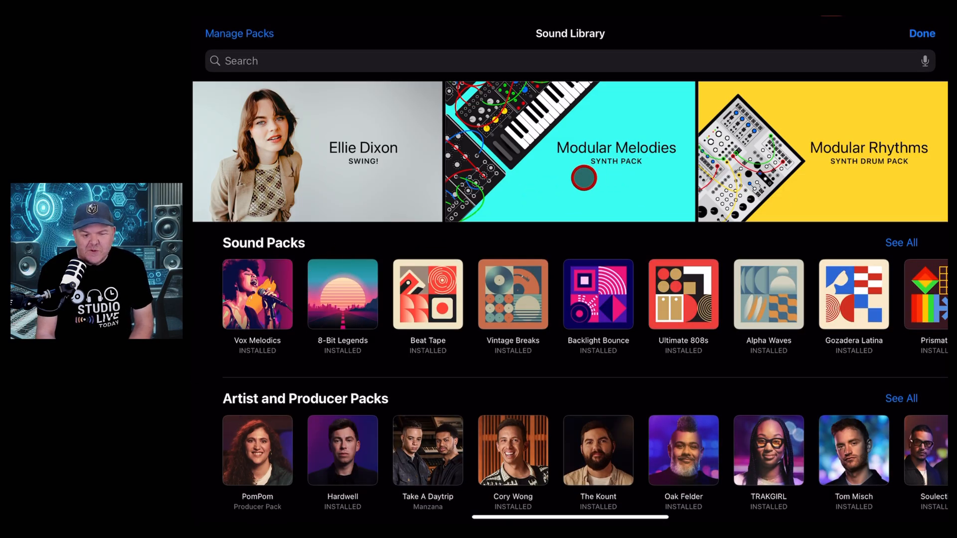
pyautogui.click(579, 181)
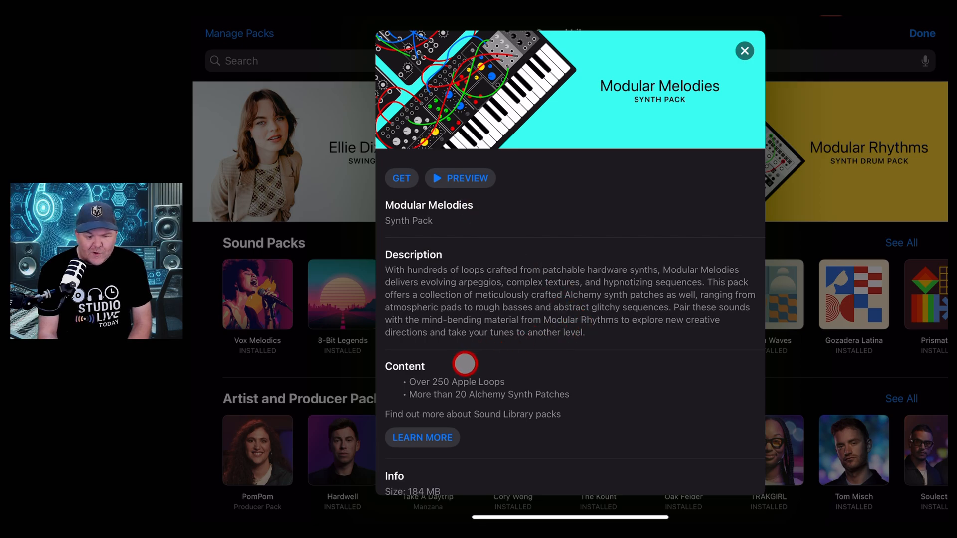
pyautogui.moveTo(527, 401)
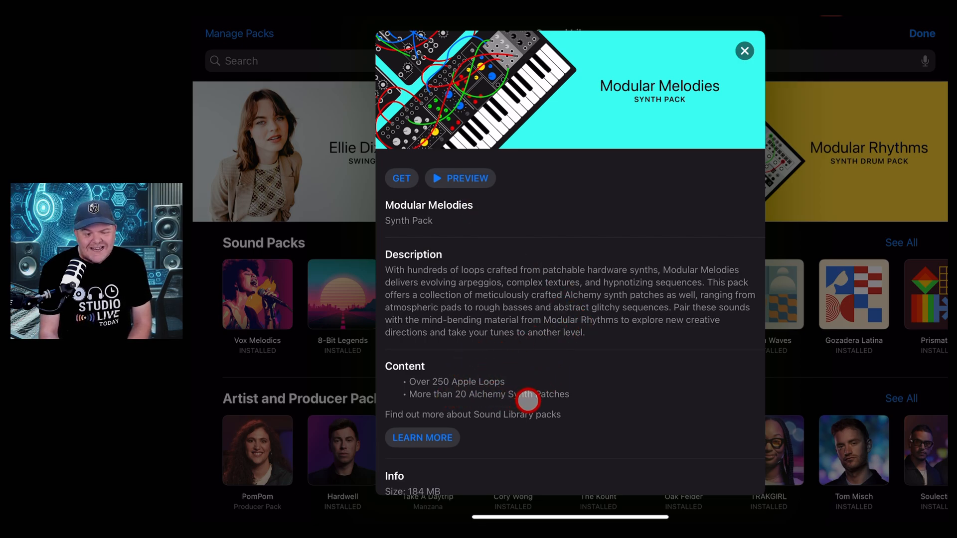
pyautogui.moveTo(533, 359)
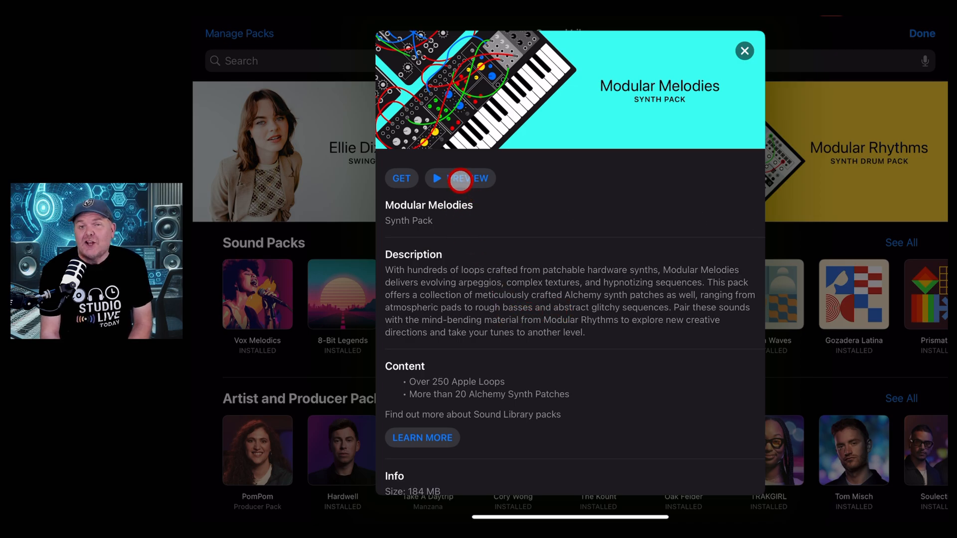
# Step: Preview the Modular Melodies pack, stop the preview, and start its download
pyautogui.click(465, 179)
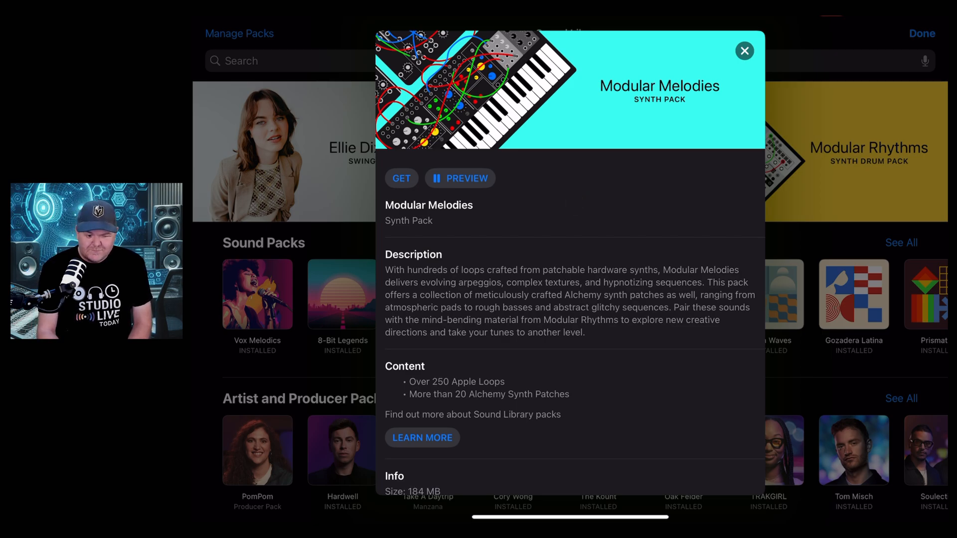
pyautogui.click(441, 179)
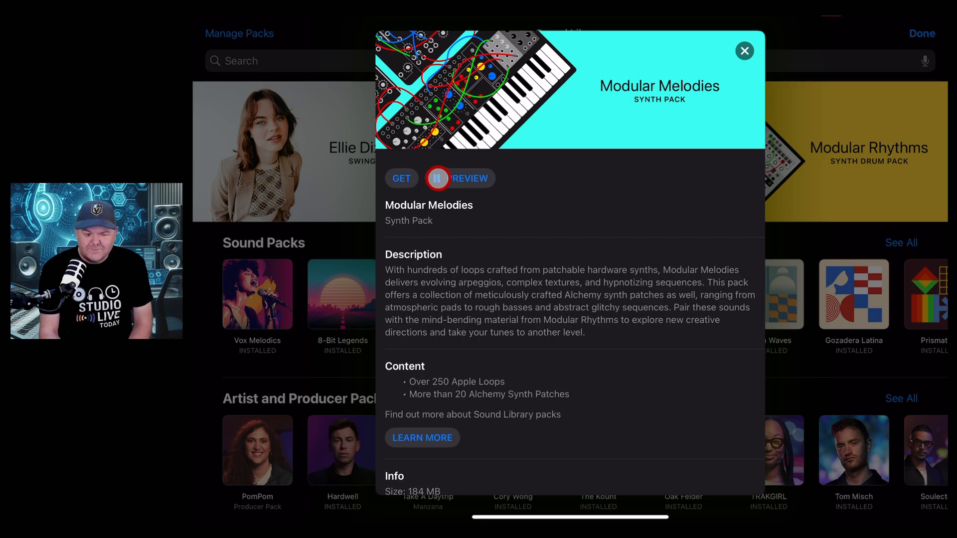
pyautogui.click(438, 178)
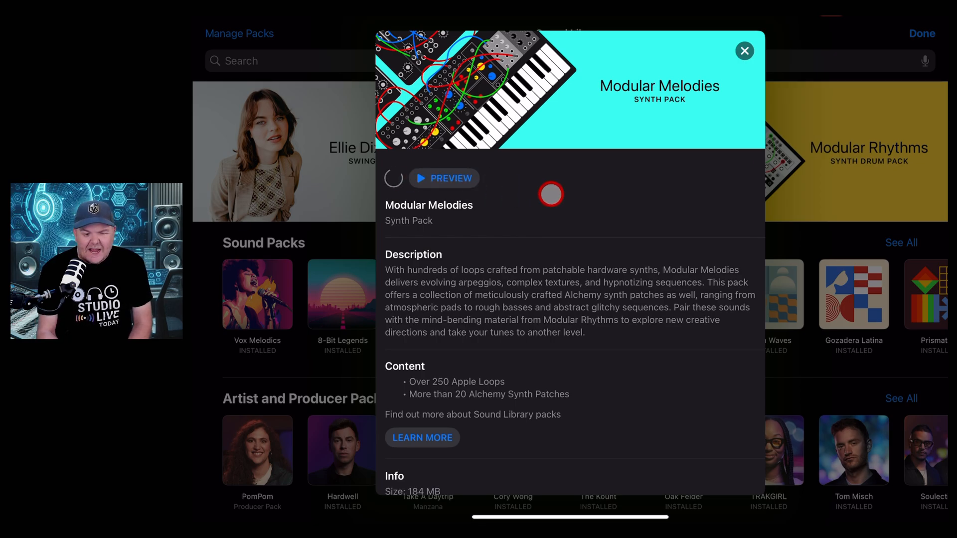
pyautogui.click(444, 178)
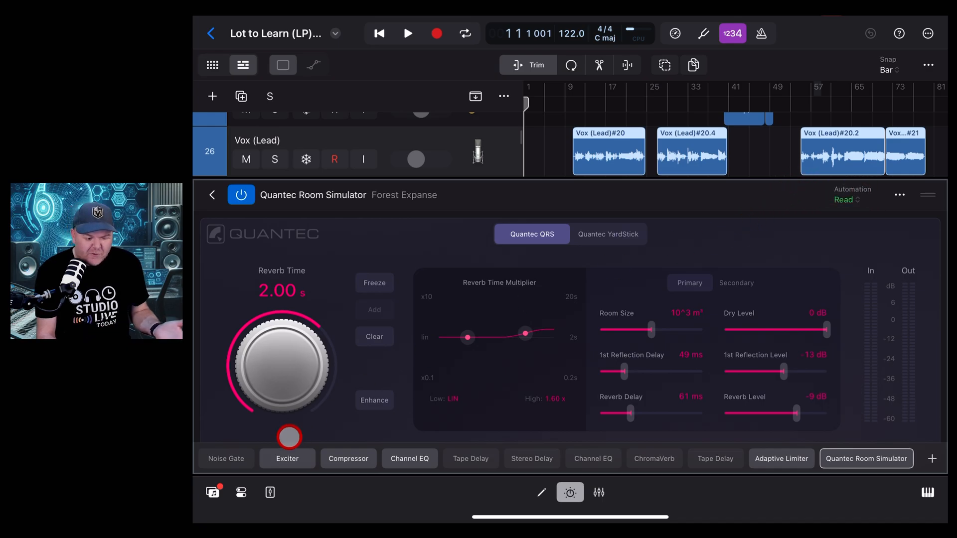
# Step: Show Sample Folders under Your Sounds in the Browser, listing GarageBand File Transfer and Sound Effects and Recordings
pyautogui.click(212, 493)
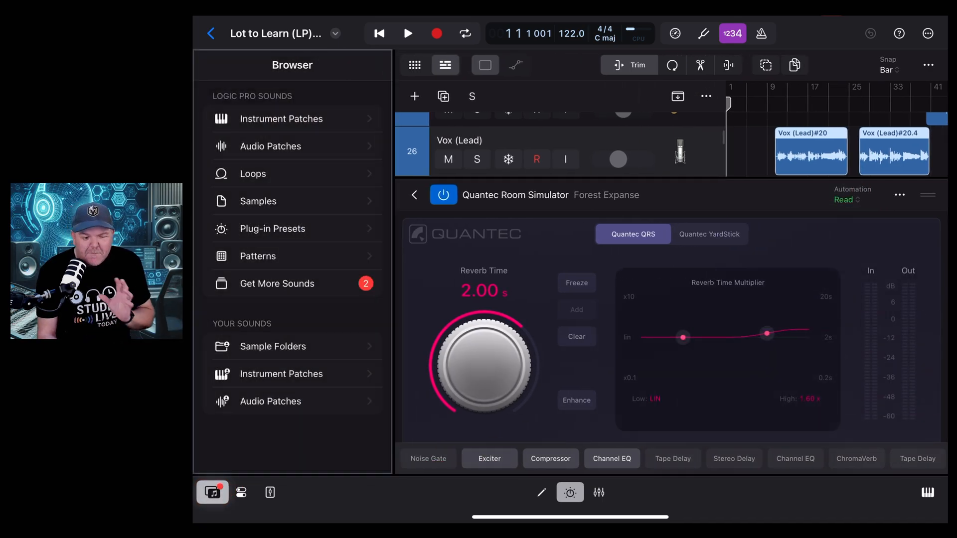
pyautogui.click(273, 347)
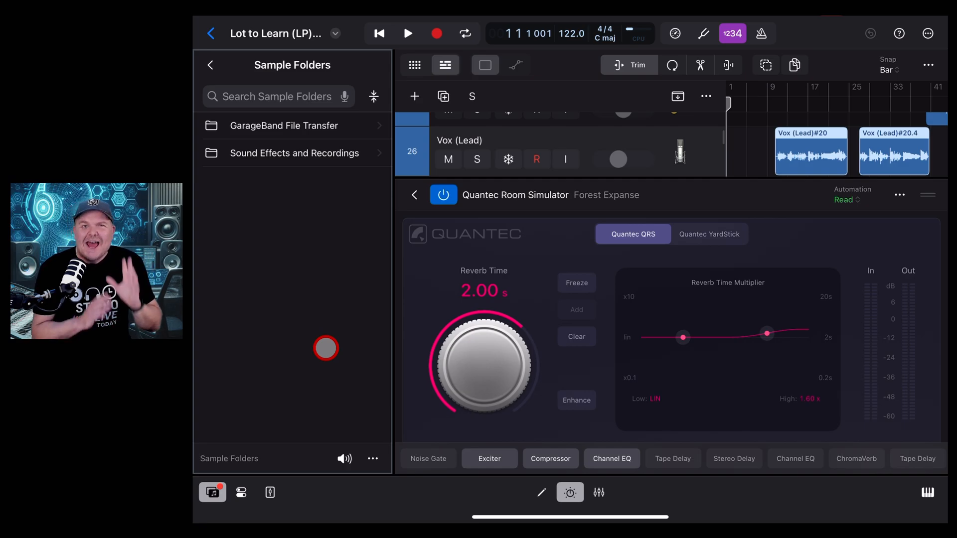
pyautogui.click(215, 493)
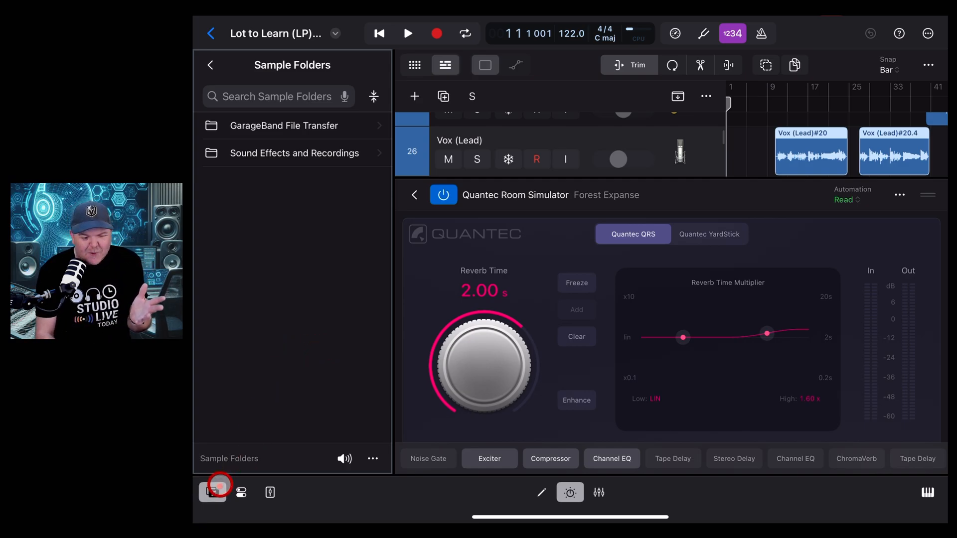